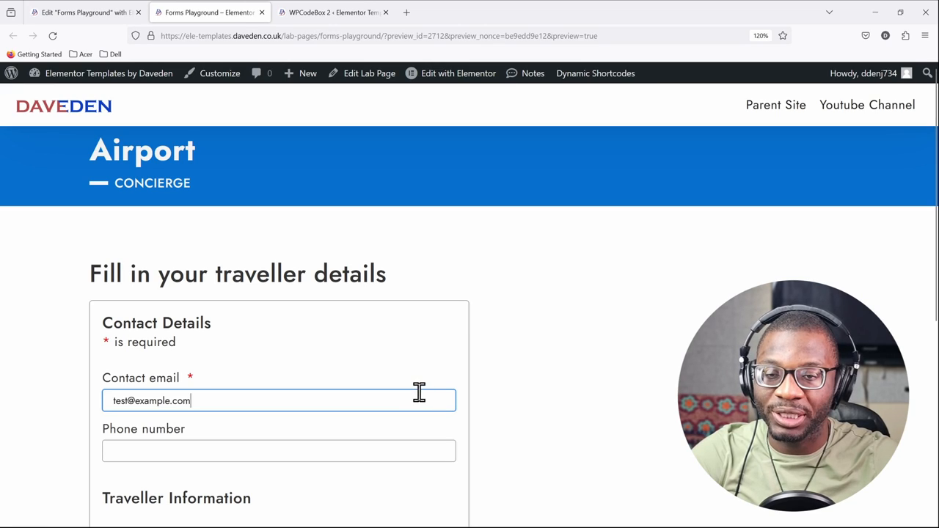
mouse_move(385, 393)
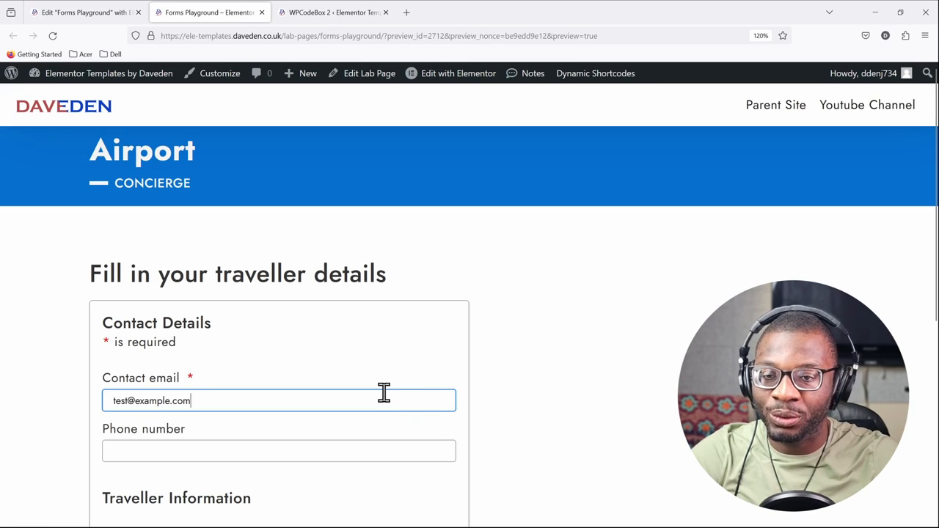
Attempt to send the form with the 'Please choose your gender' placeholder still selected, triggering validation
scroll(down, 3)
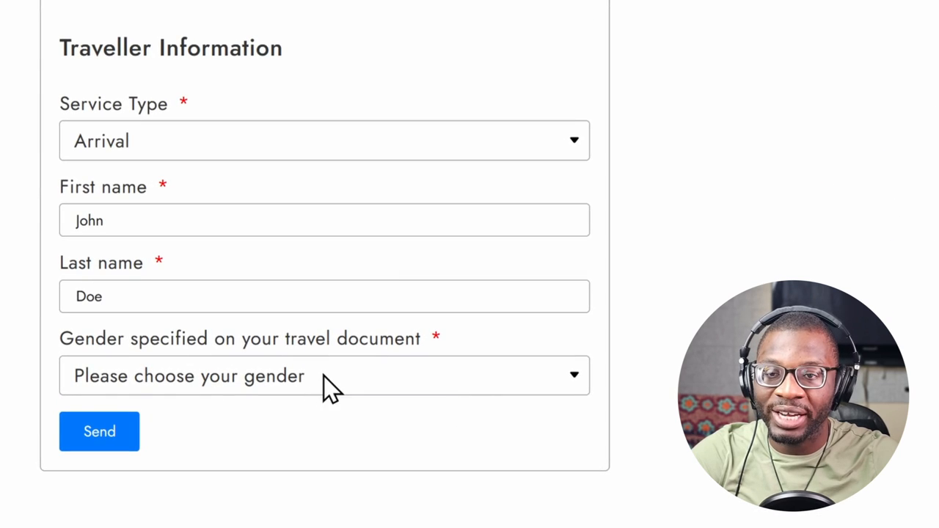
mouse_move(367, 364)
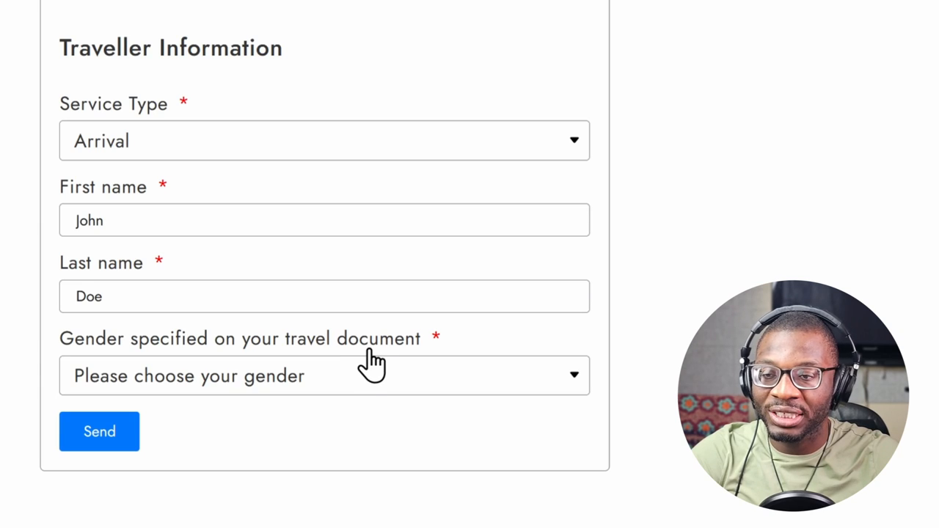
mouse_move(140, 418)
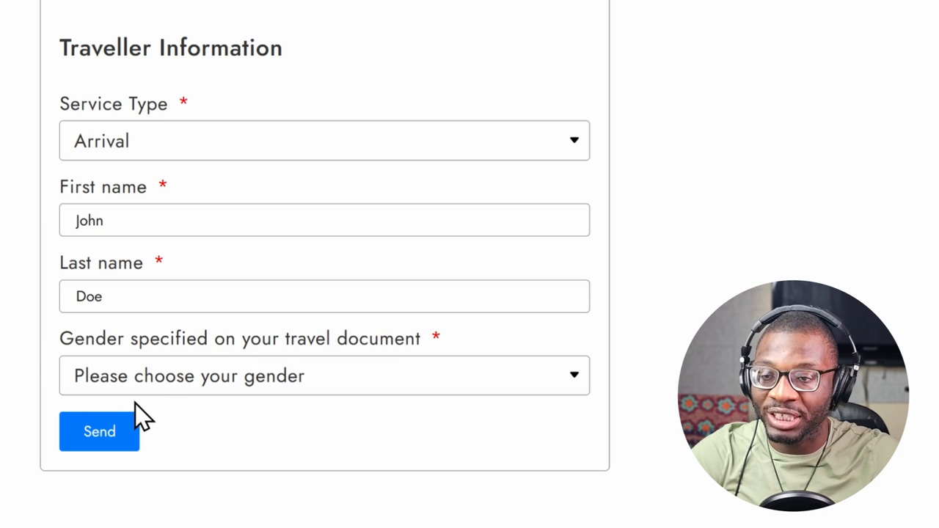
click(99, 431)
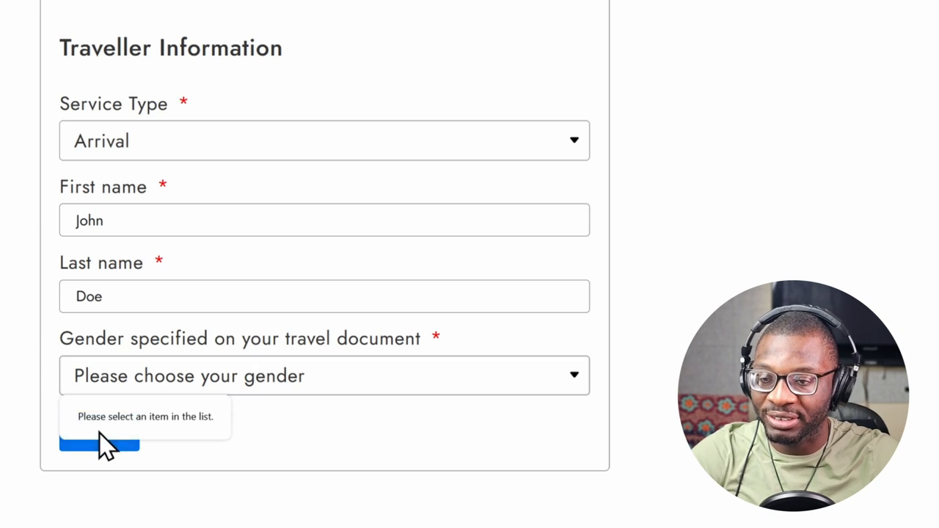
mouse_move(287, 400)
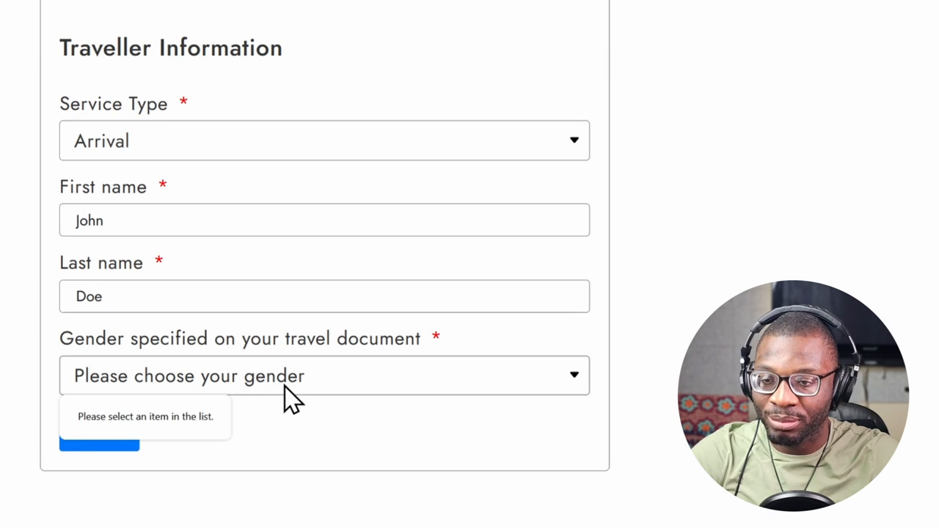
mouse_move(299, 399)
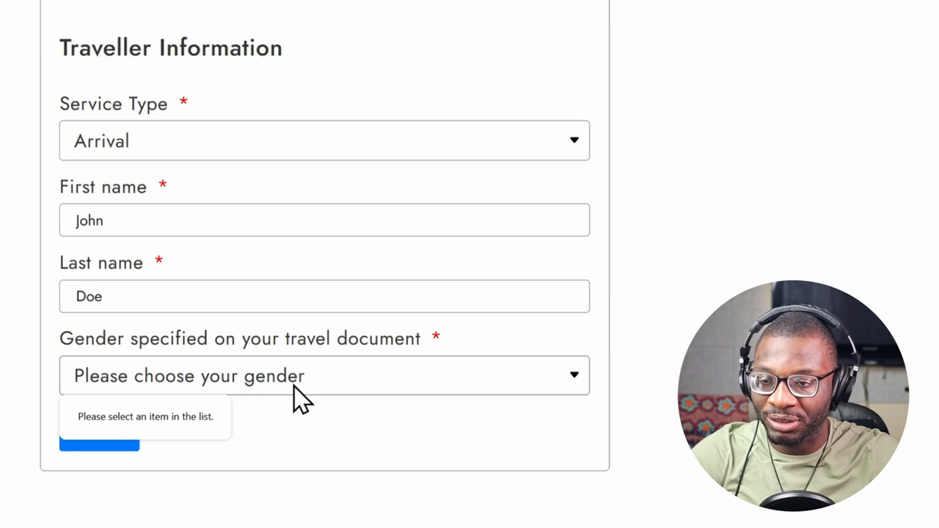
Choose Male in the gender dropdown and send the form successfully
click(323, 376)
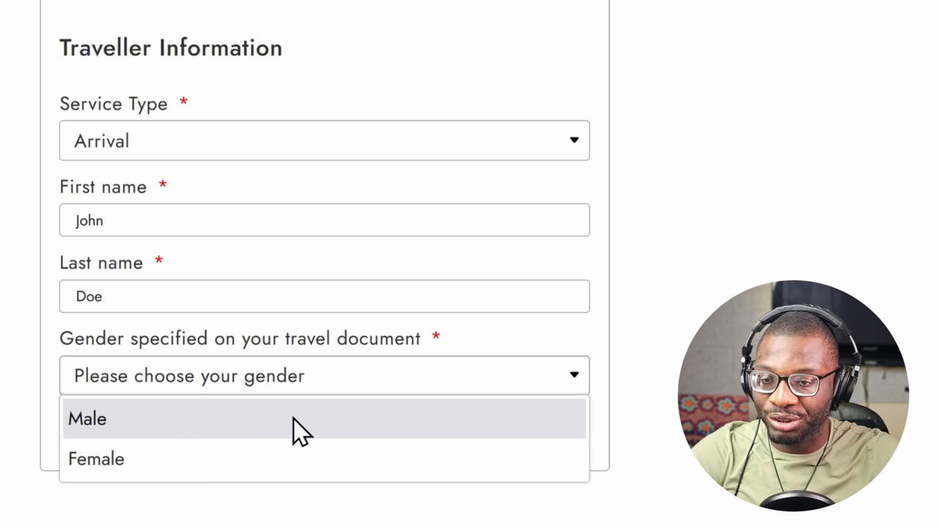
click(86, 420)
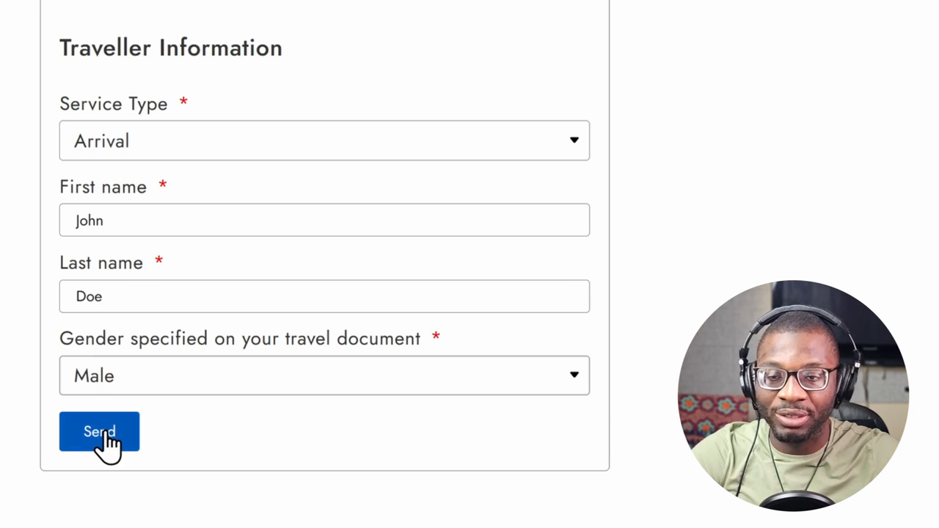
click(100, 432)
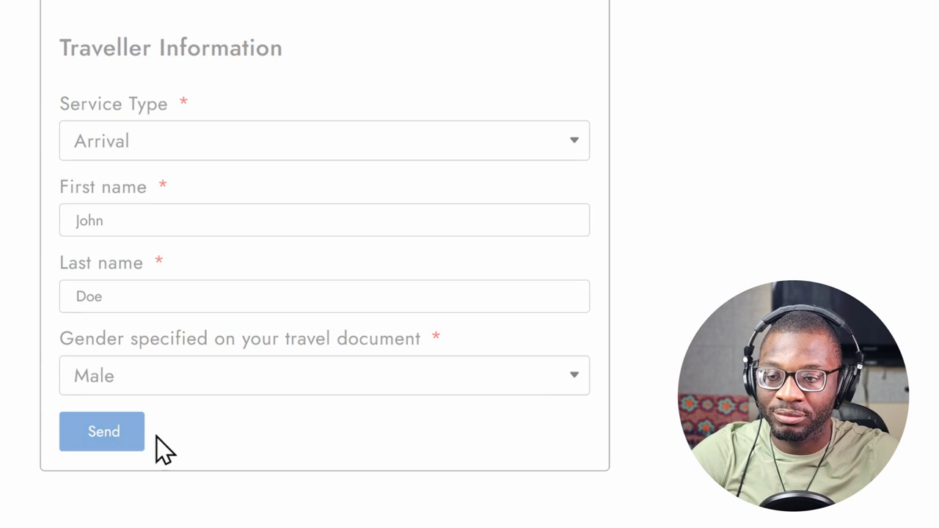
click(101, 432)
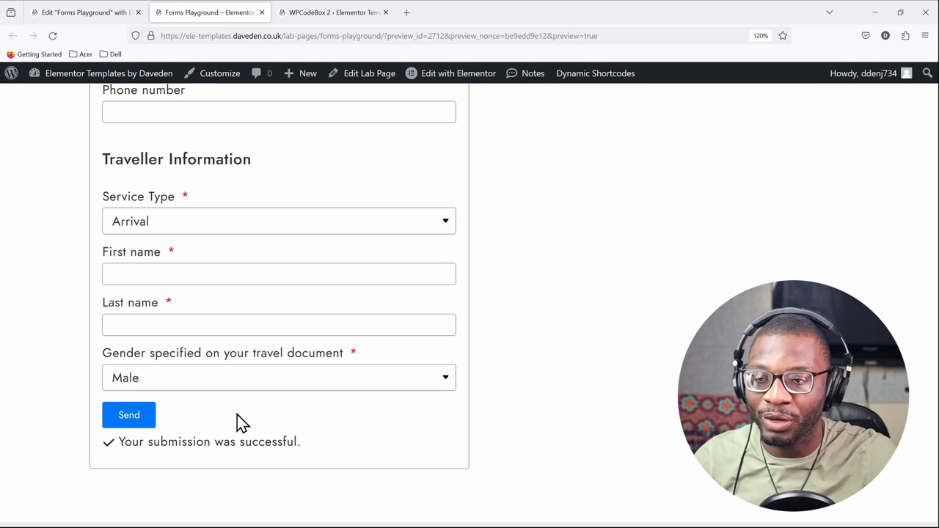
mouse_move(297, 424)
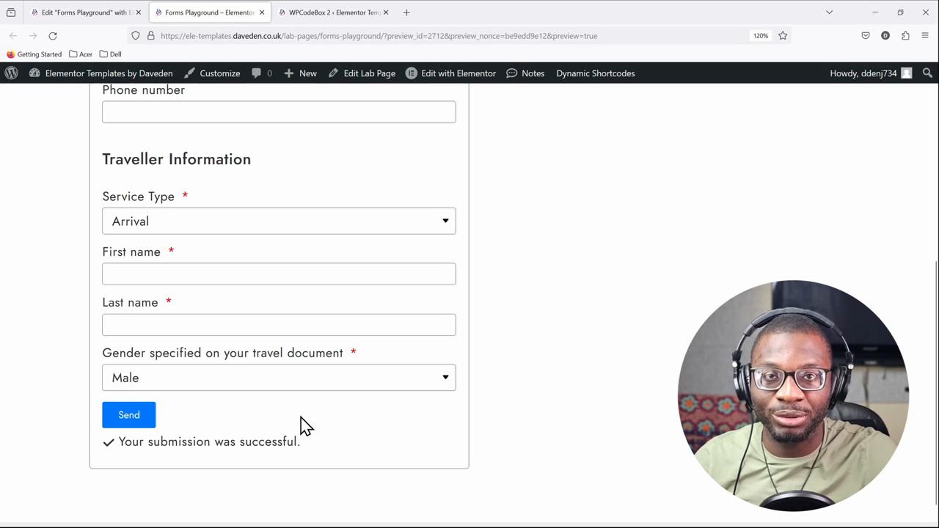
mouse_move(141, 361)
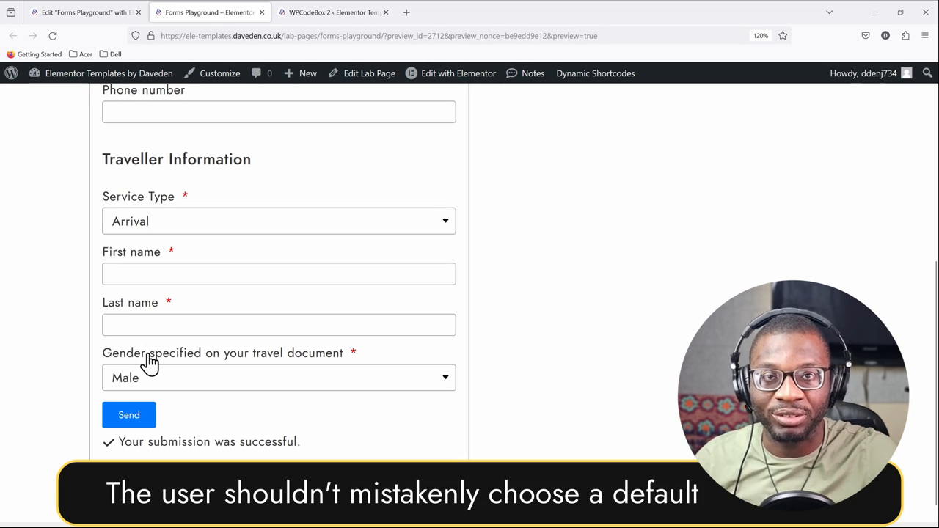
mouse_move(200, 368)
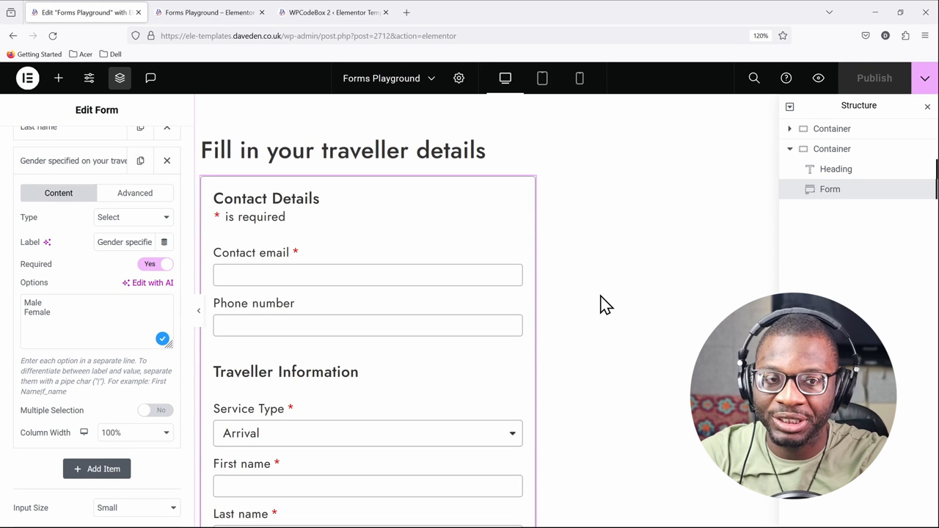
mouse_move(806, 207)
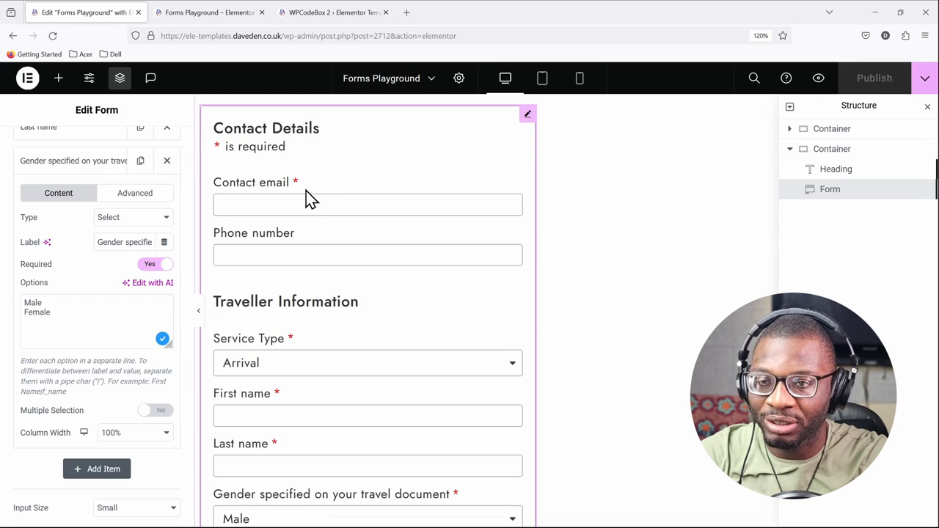
scroll(down, 3)
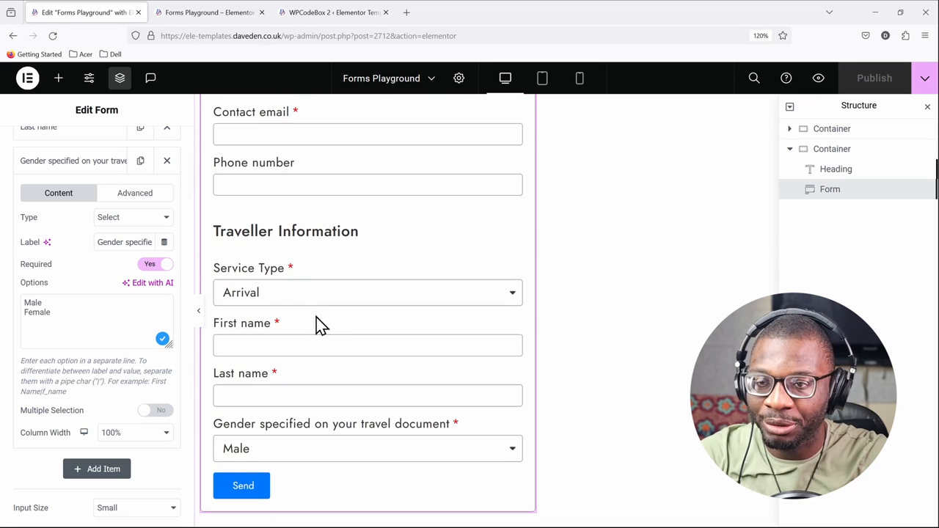
mouse_move(276, 301)
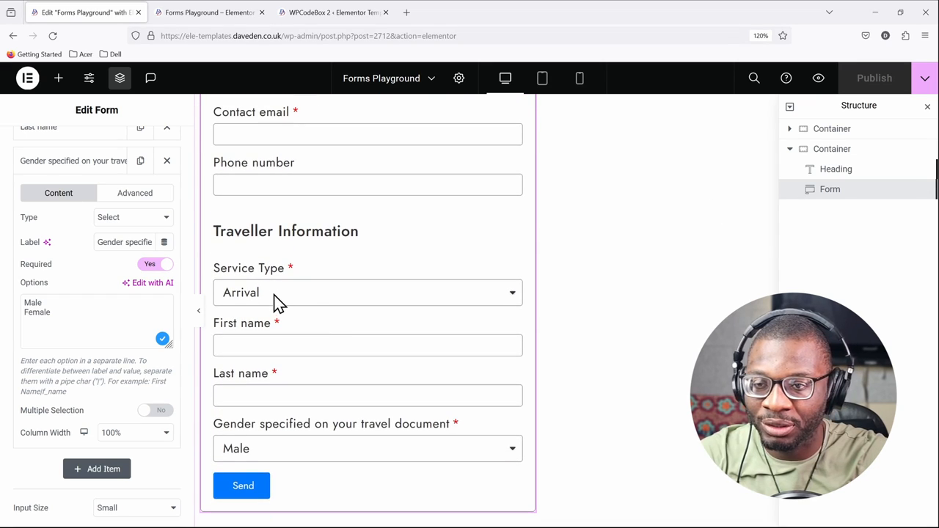
mouse_move(266, 296)
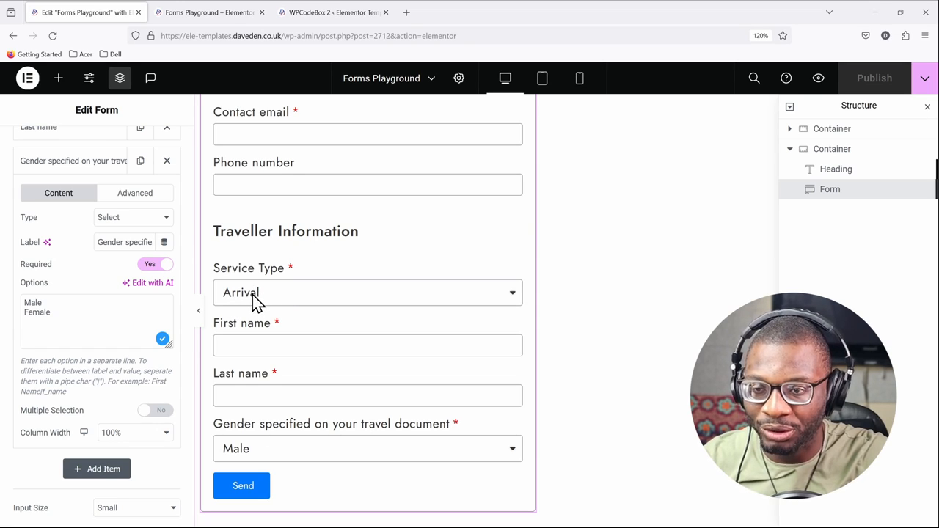
mouse_move(285, 451)
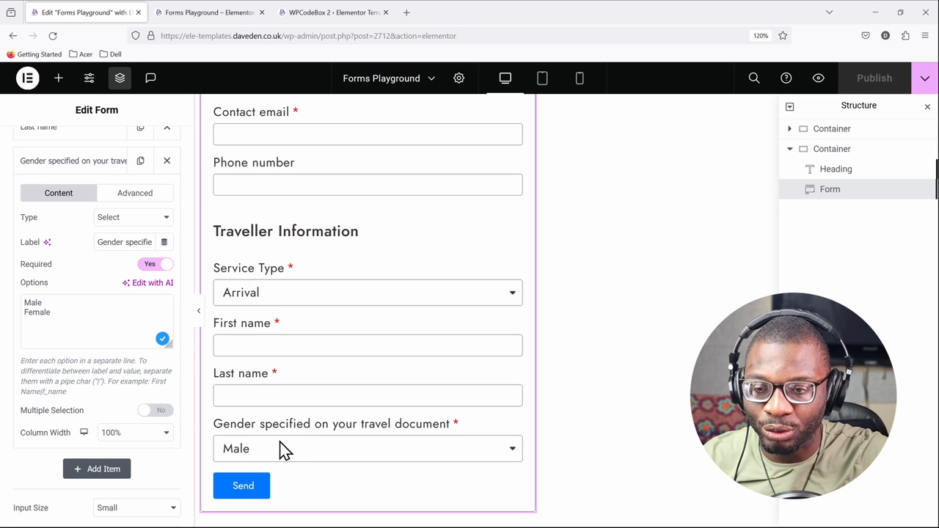
mouse_move(281, 454)
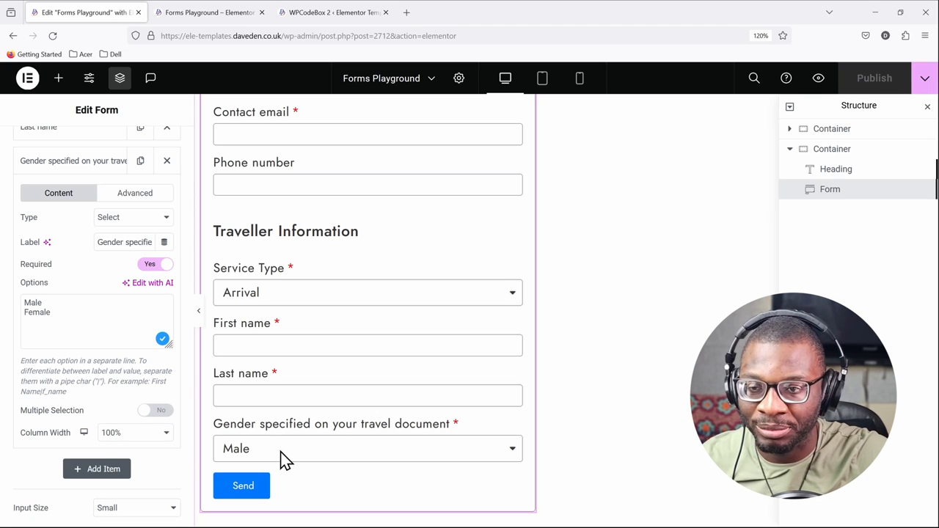
click(367, 449)
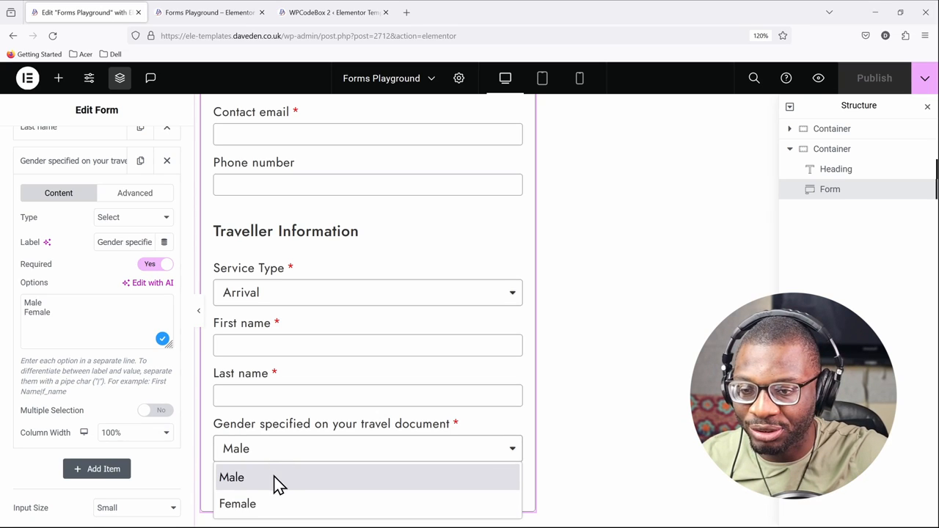
mouse_move(235, 484)
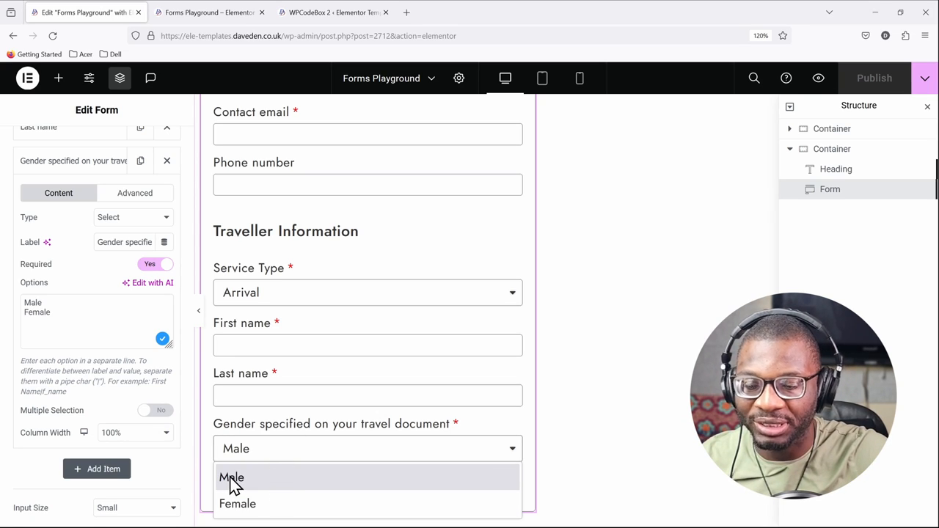
click(232, 479)
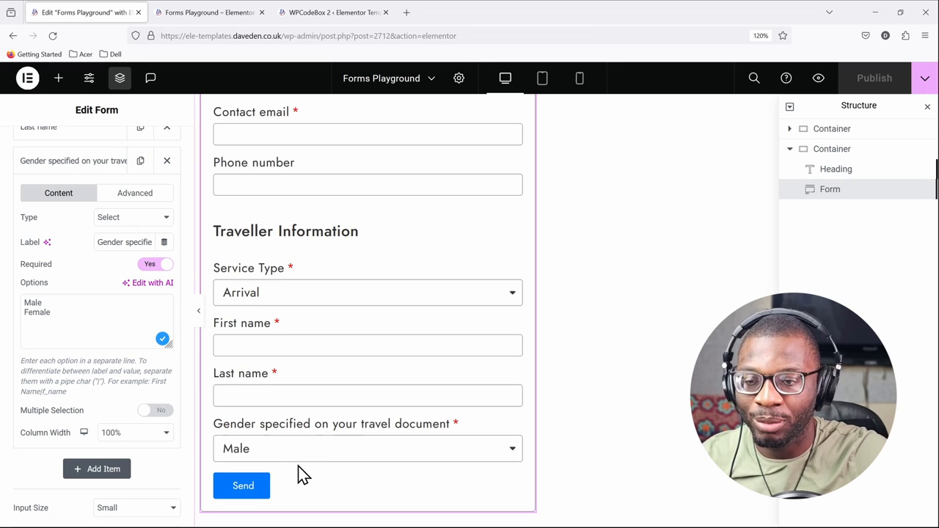
scroll(down, 3)
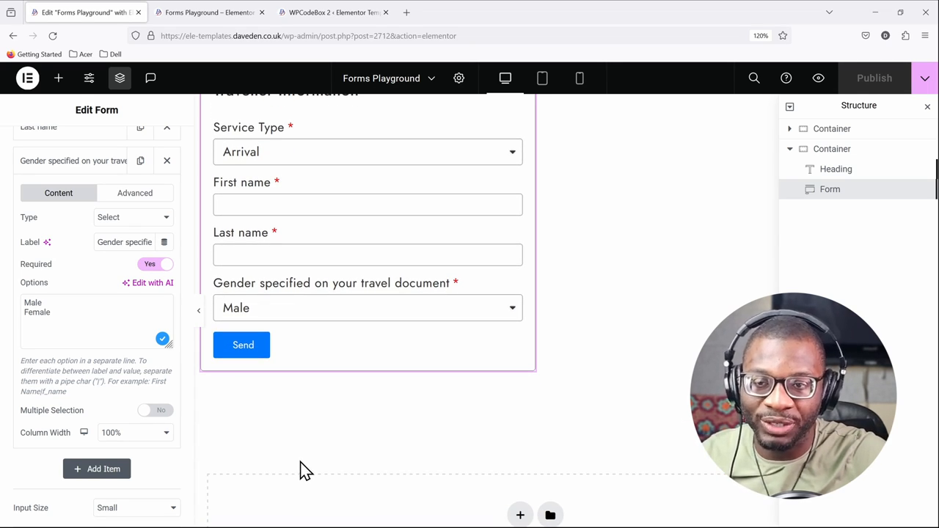
mouse_move(276, 491)
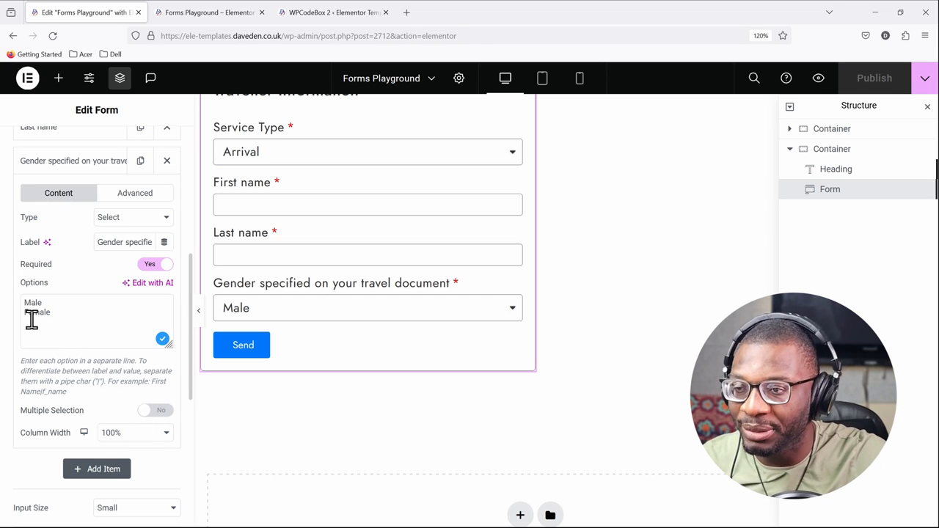
Enter Female so the preview of the gender select shows Female
text(Female)
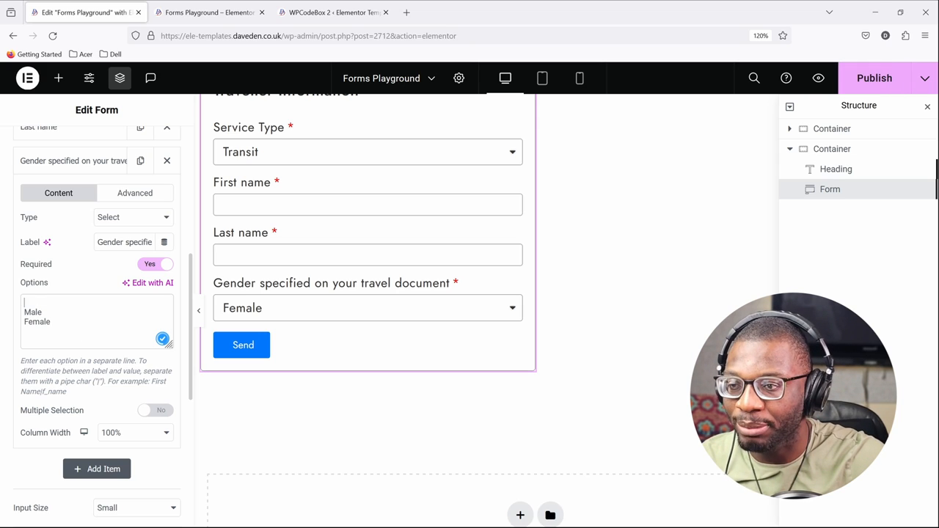
mouse_move(11, 300)
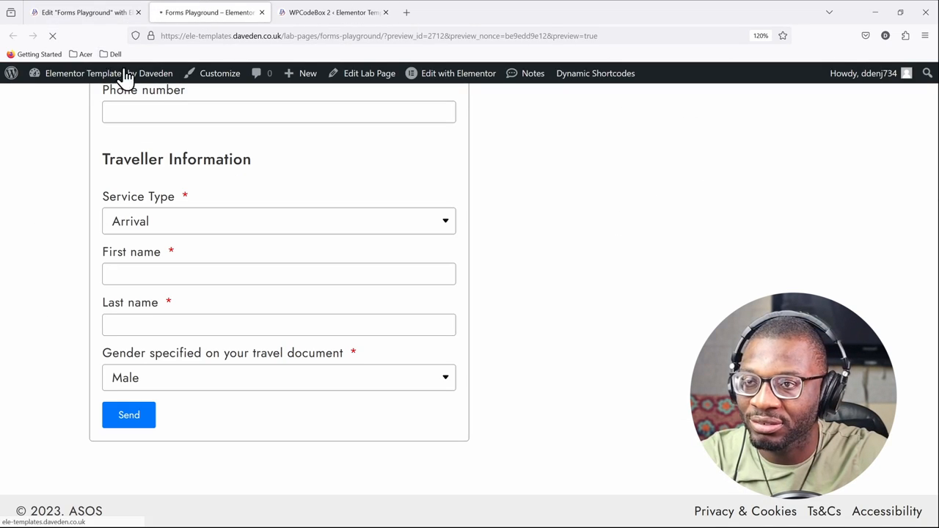
Fill in the email, John and Doe, then attempt sending with no gender, which is refused
scroll(up, 3)
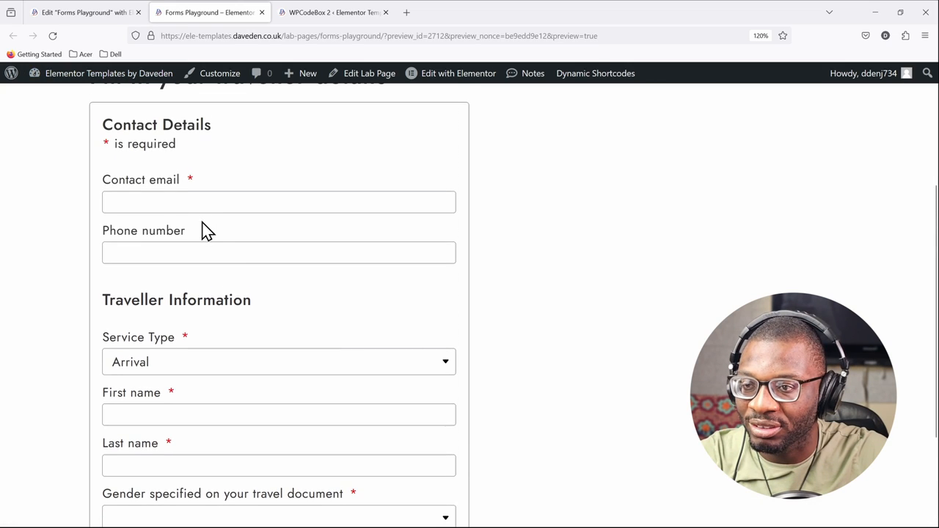
scroll(down, 3)
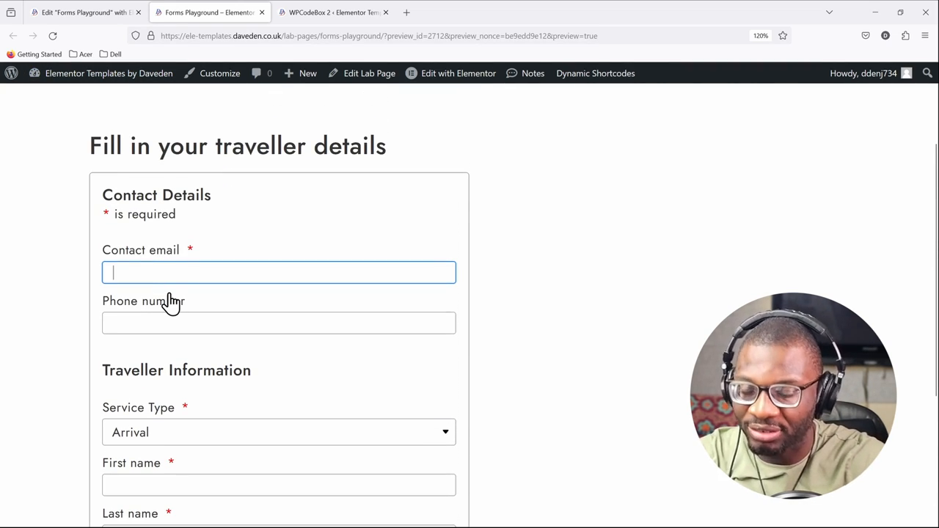
text(test@example.com)
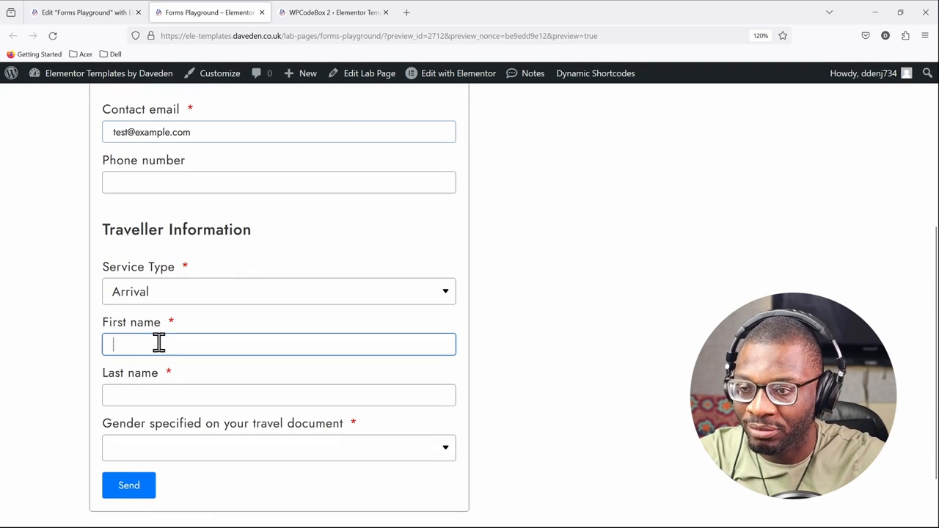
text(John)
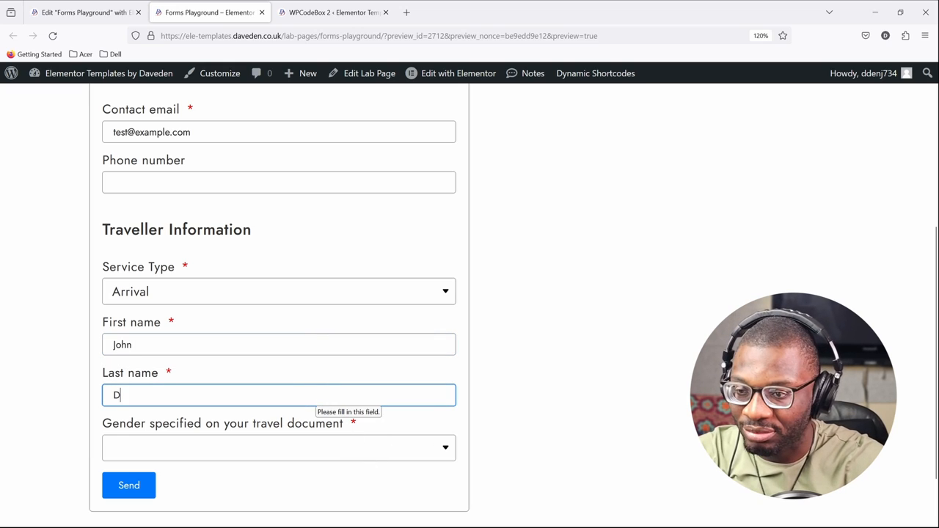
text(oe)
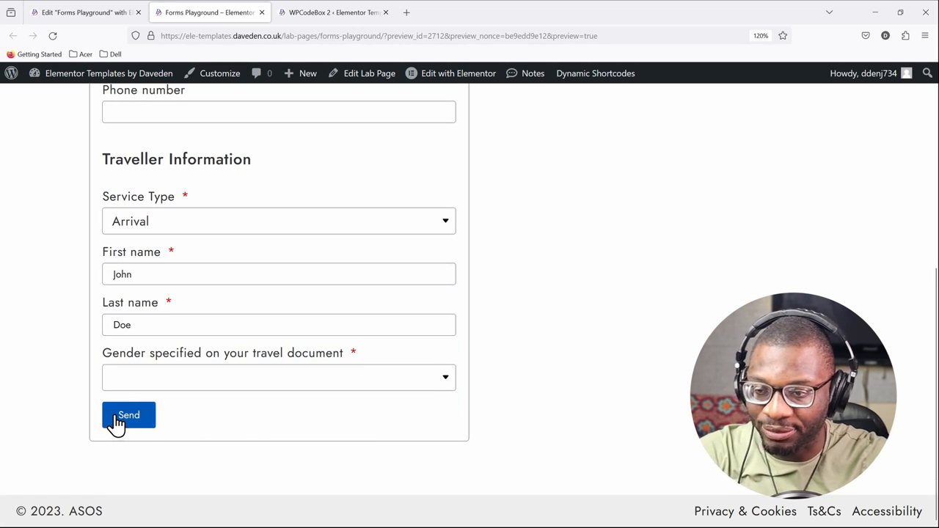
click(129, 415)
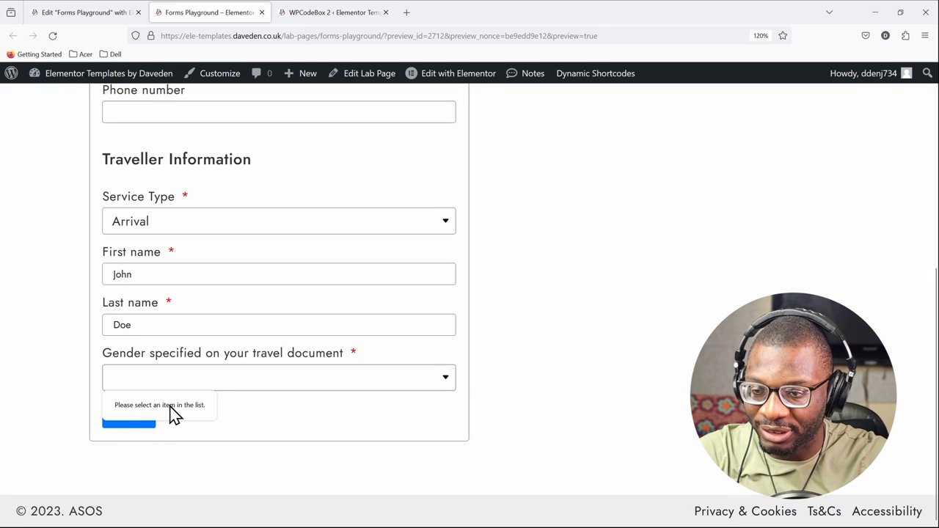
mouse_move(208, 390)
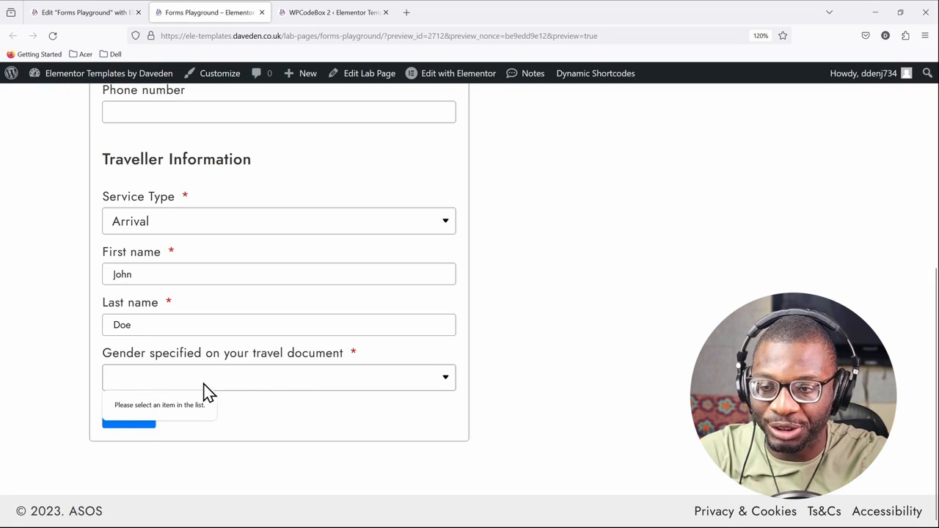
Choose Female as the gender and send the form, getting 'Your submission was successful.'
click(278, 377)
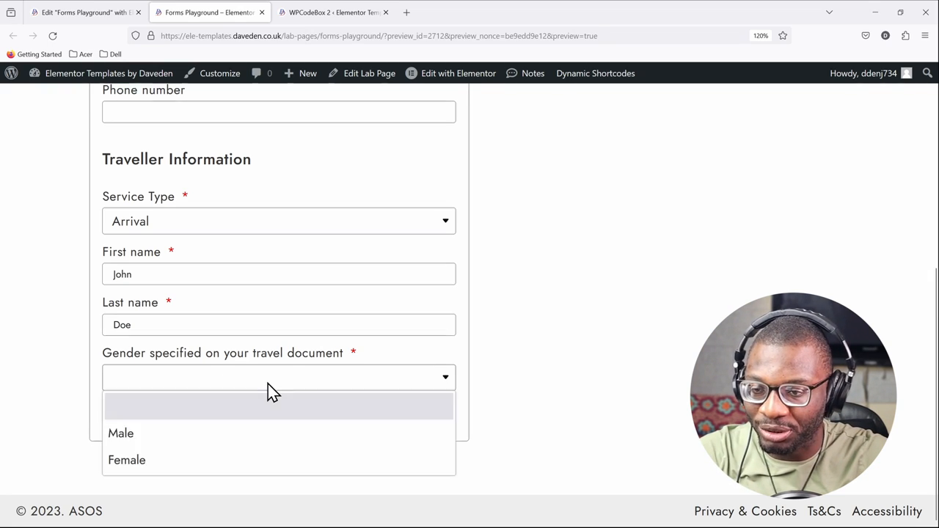
click(126, 461)
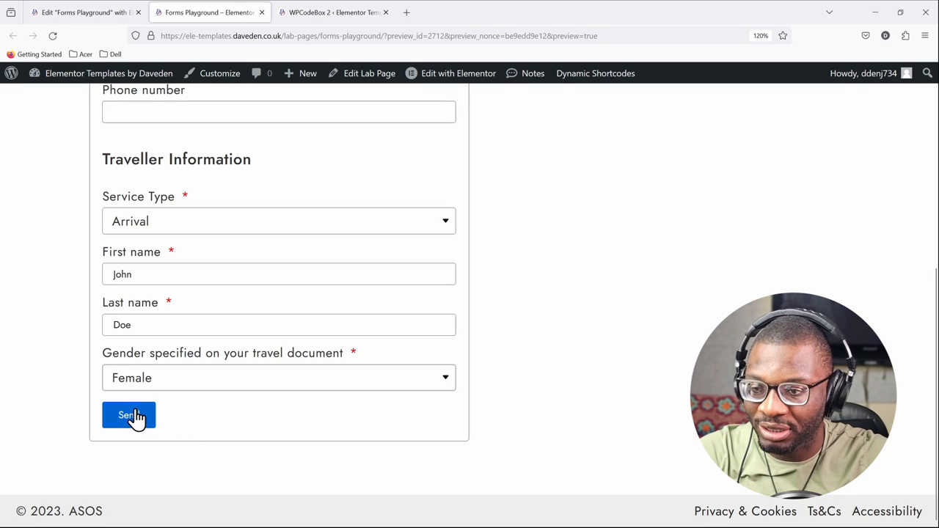
click(129, 415)
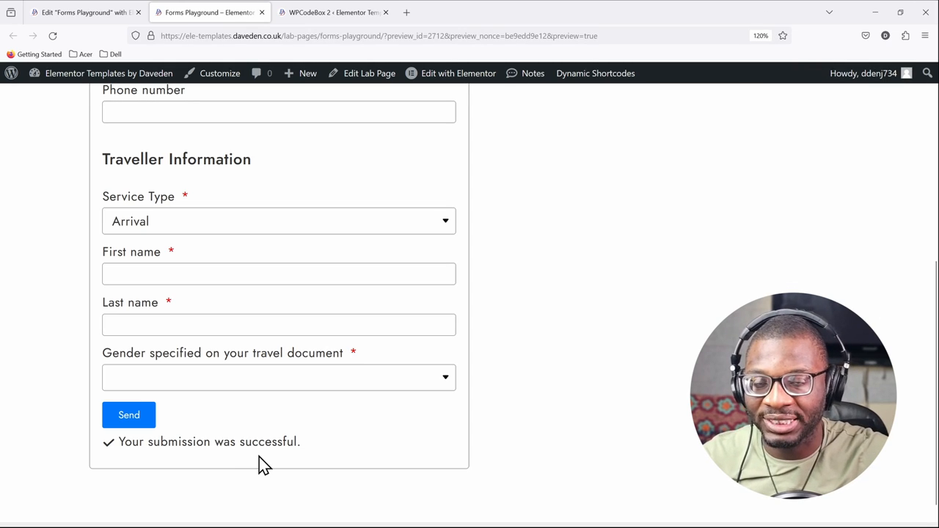
mouse_move(276, 384)
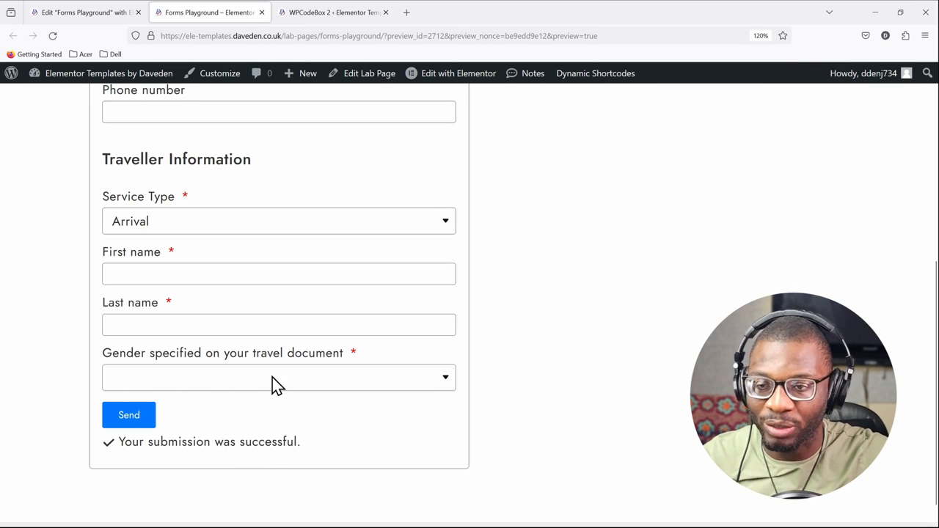
mouse_move(320, 381)
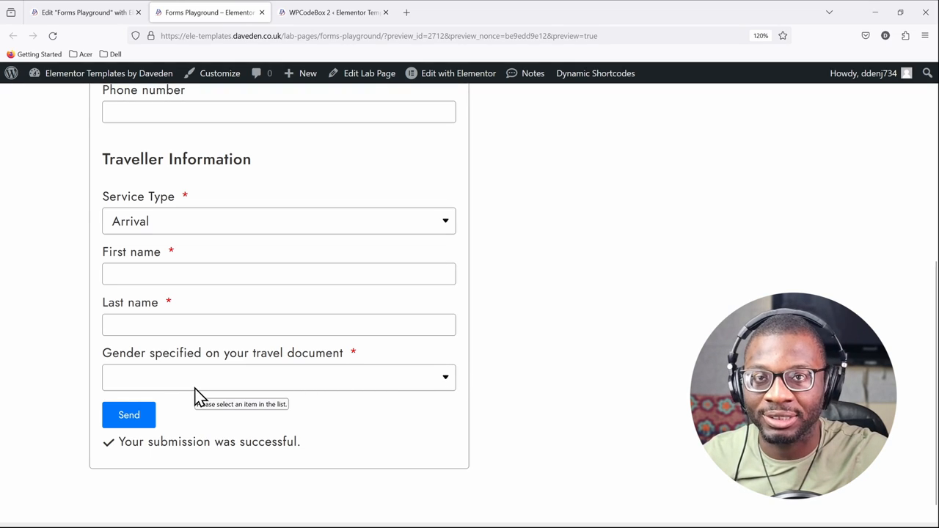
mouse_move(286, 370)
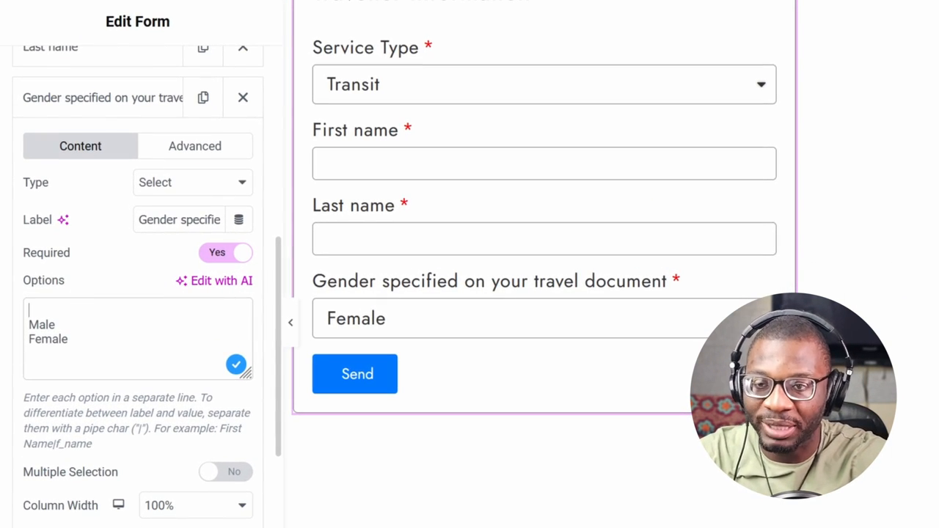
Add 'Please fill in your gender' as the first gender option, publish, and go to the live page
text(Please fill)
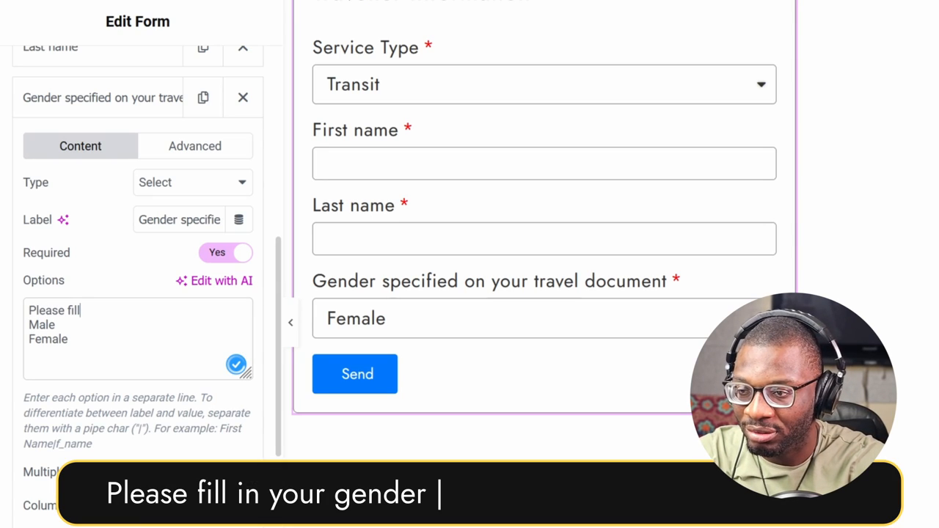
text(in your gender |)
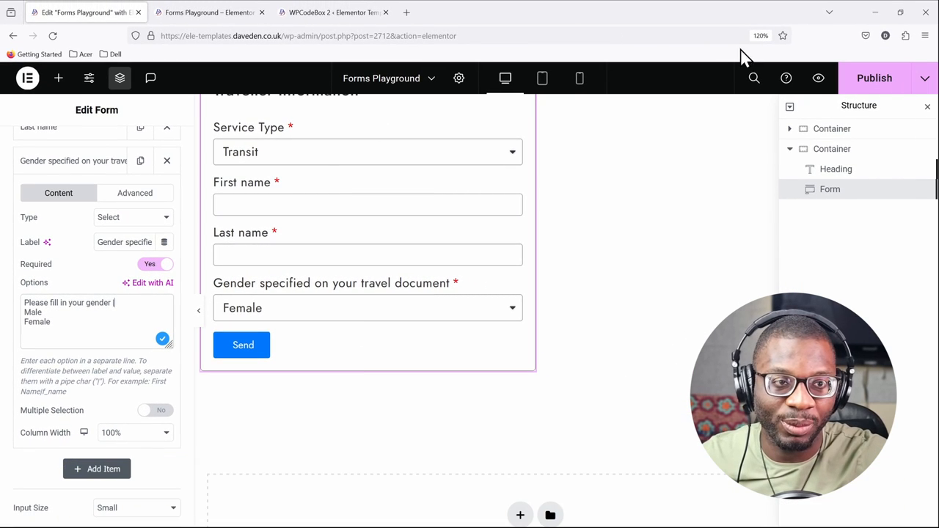
click(875, 78)
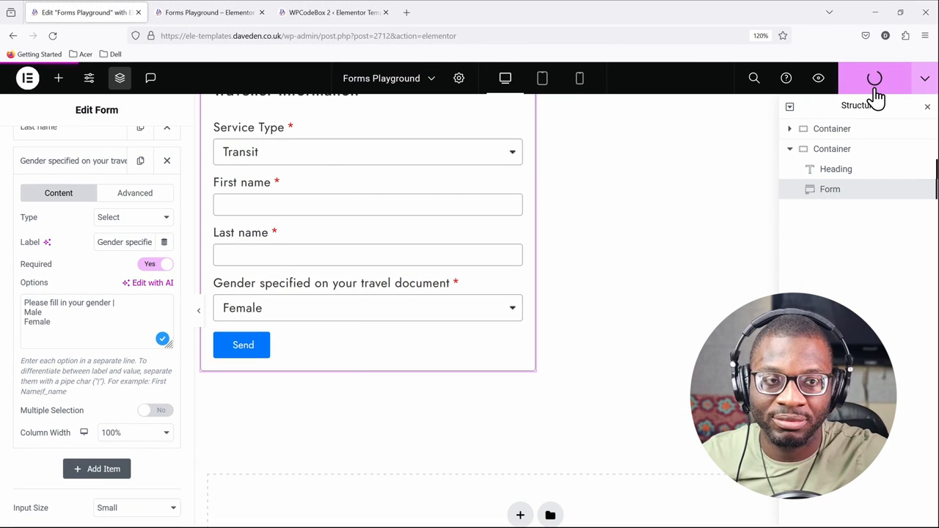
click(209, 11)
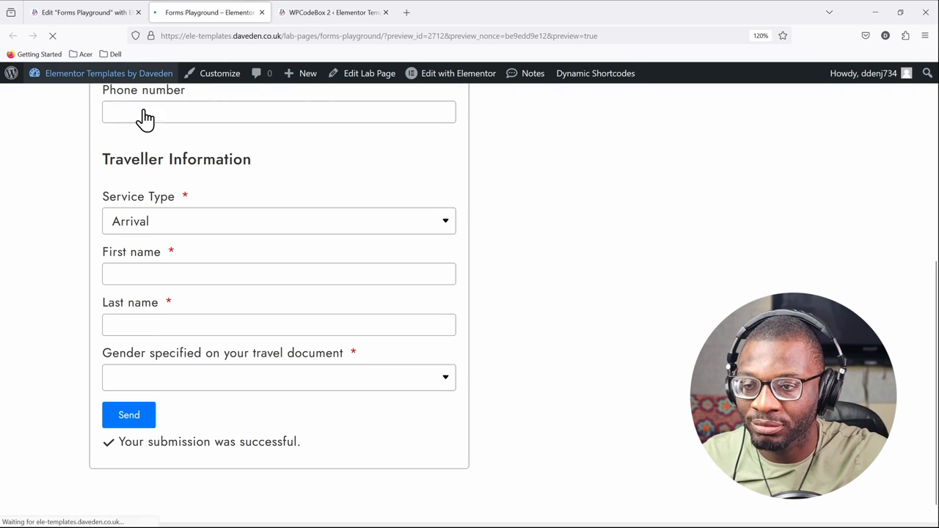
scroll(up, 3)
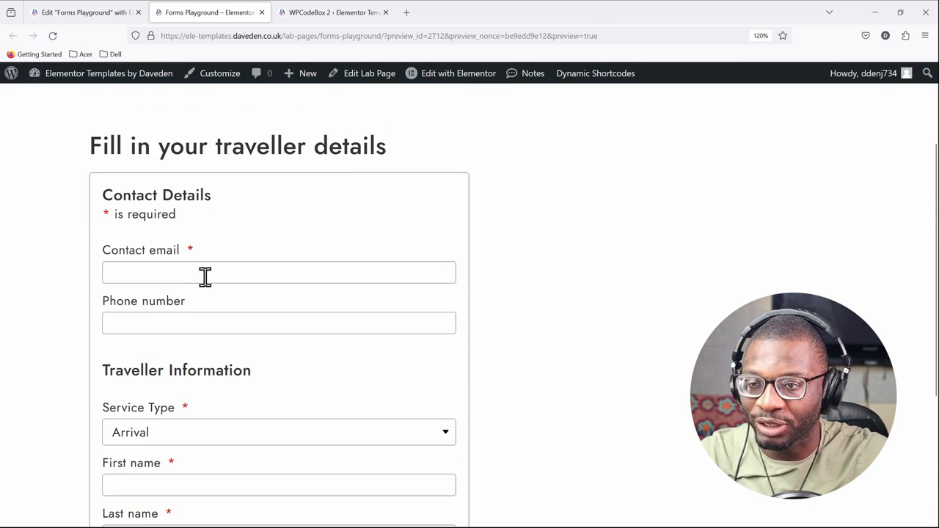
click(279, 271)
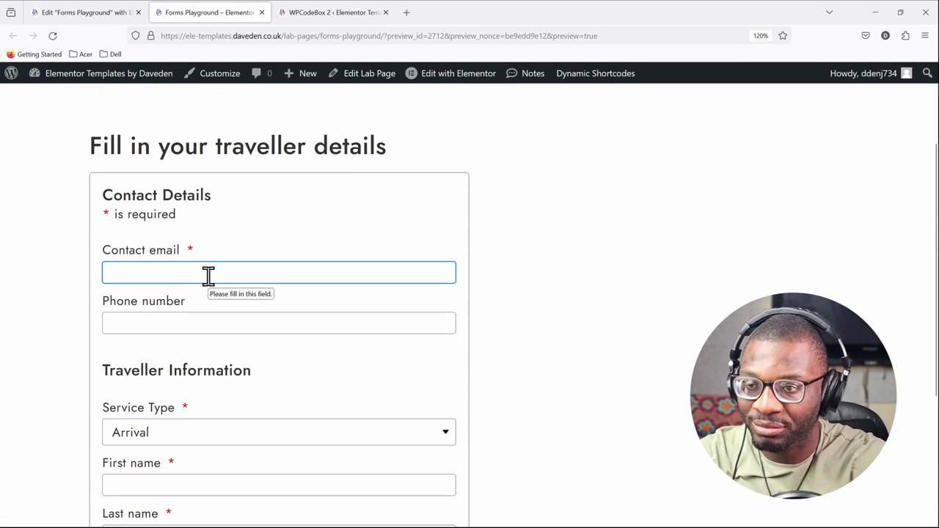
text(te)
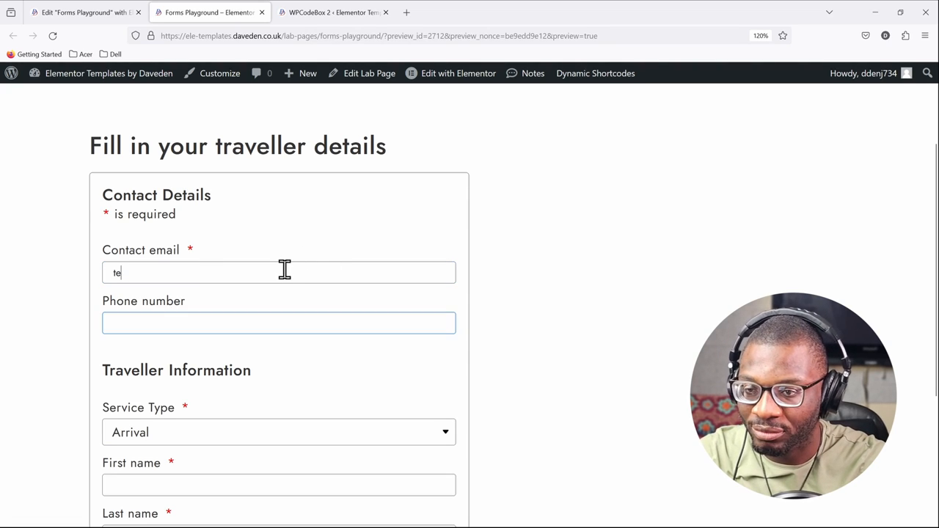
text(st@example.com)
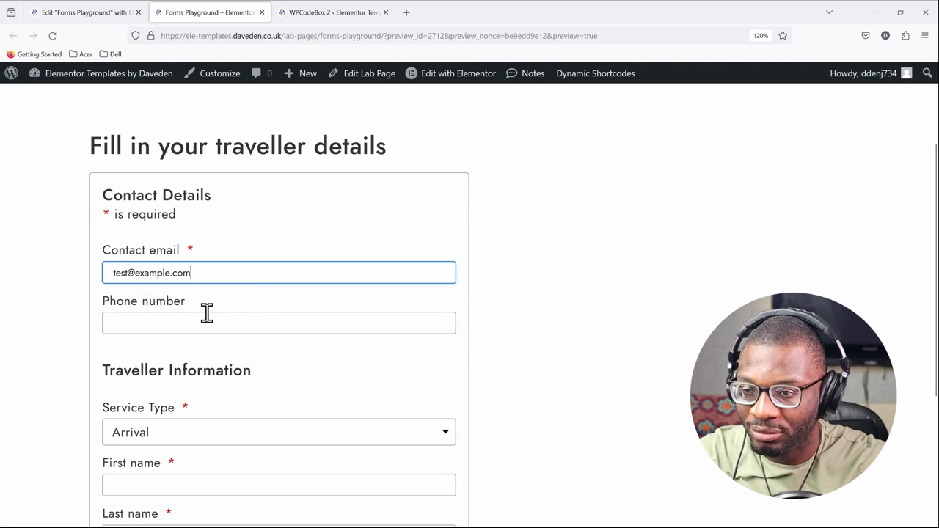
scroll(down, 3)
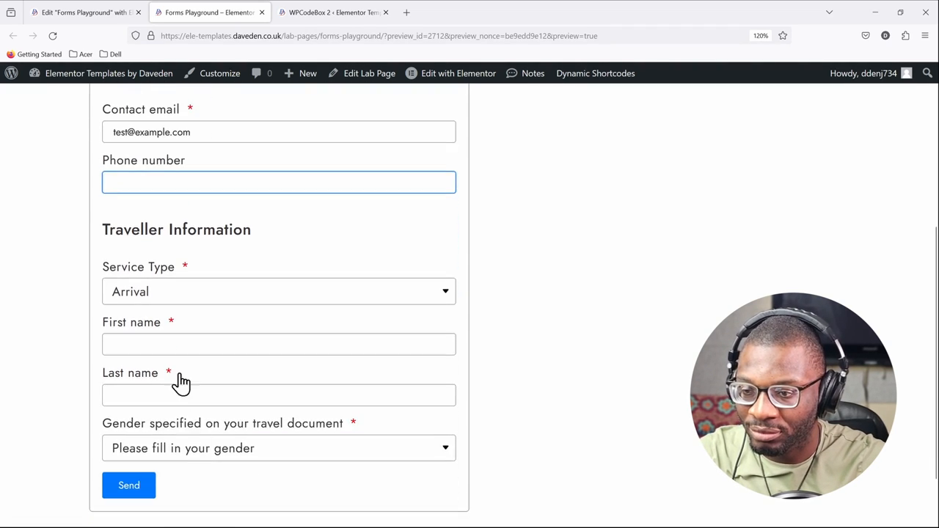
text(John)
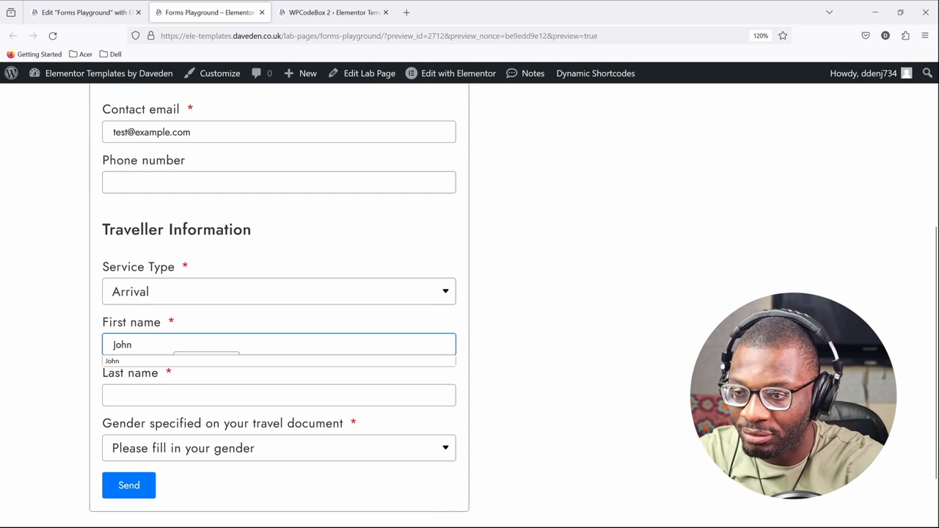
text(Doe)
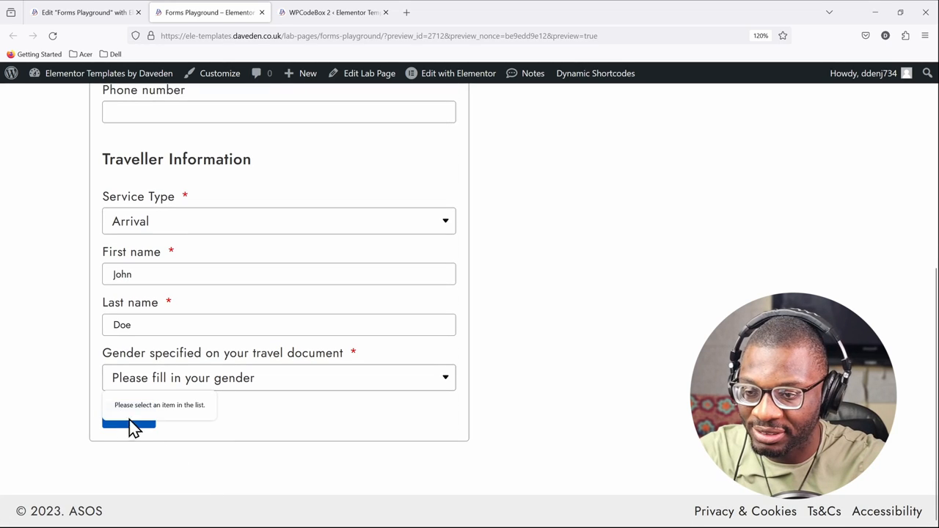
mouse_move(231, 404)
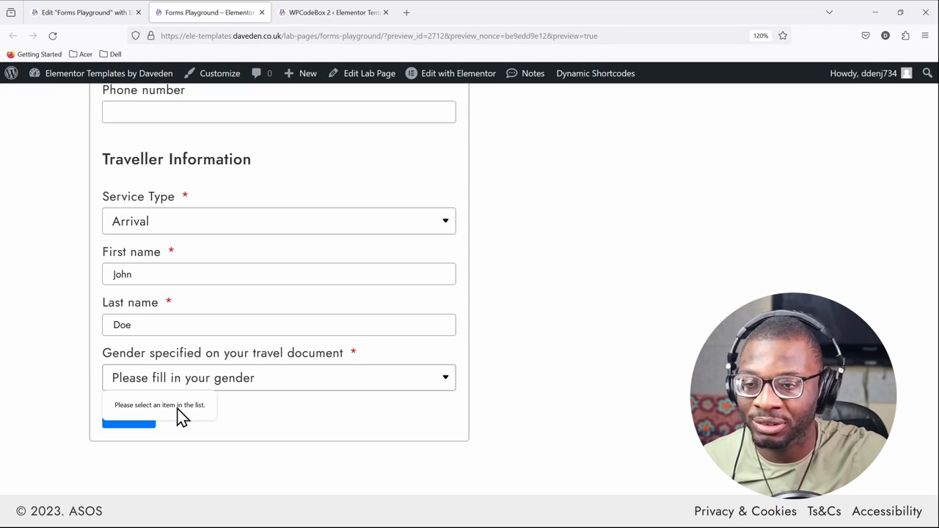
Choose Male as the gender and send, getting 'Your submission was successful.'
click(278, 378)
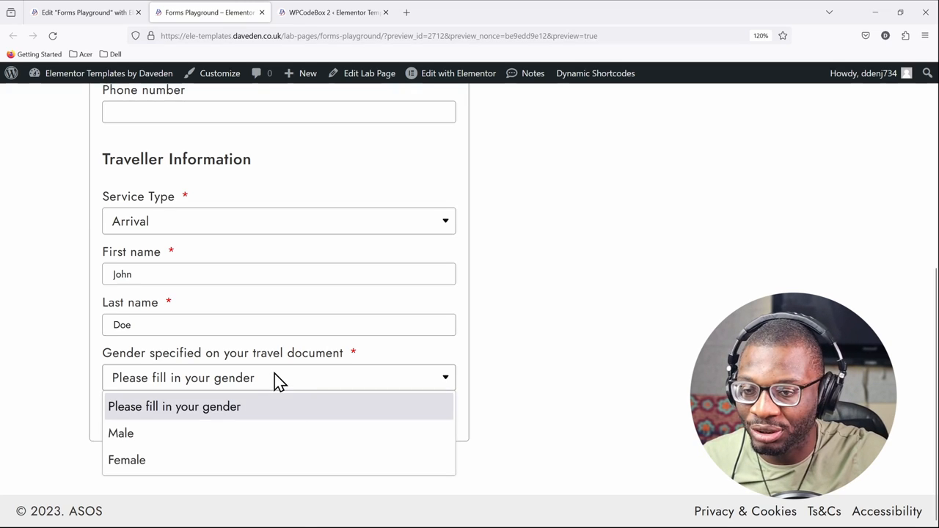
mouse_move(179, 449)
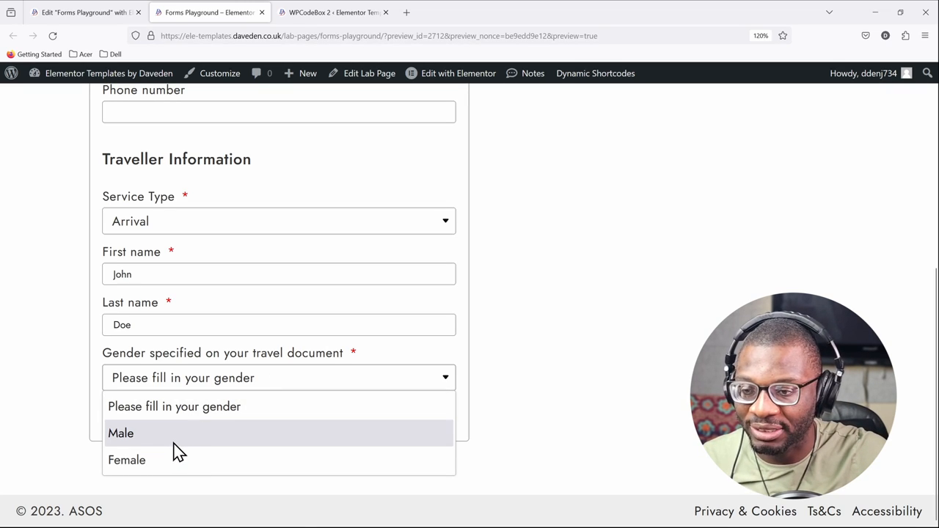
click(120, 433)
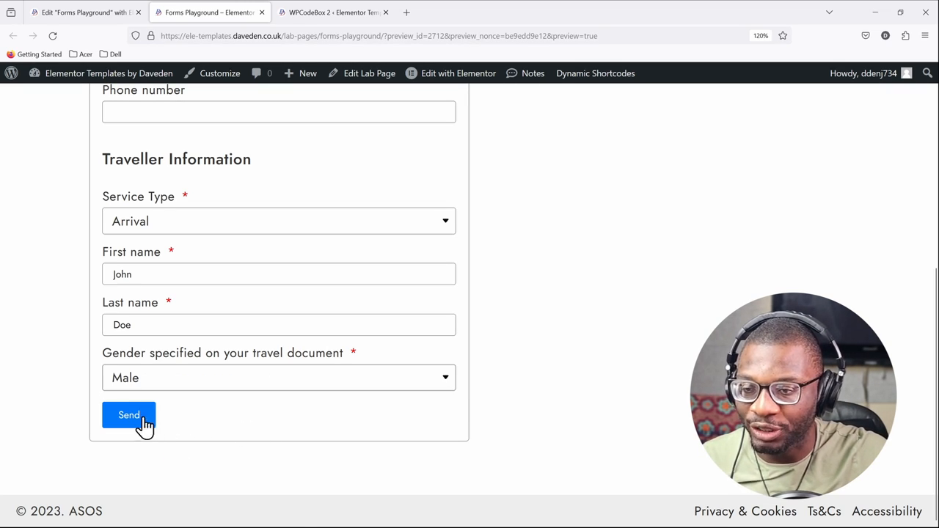
click(129, 414)
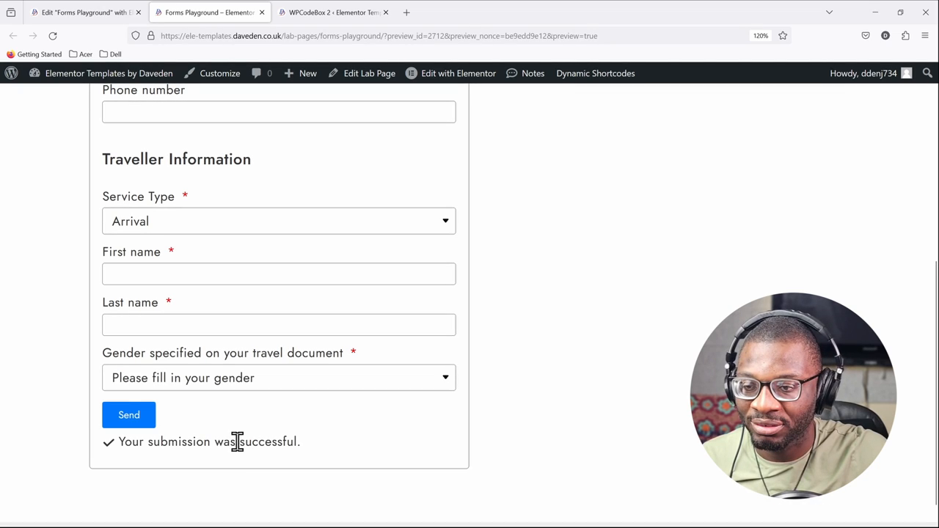
mouse_move(197, 467)
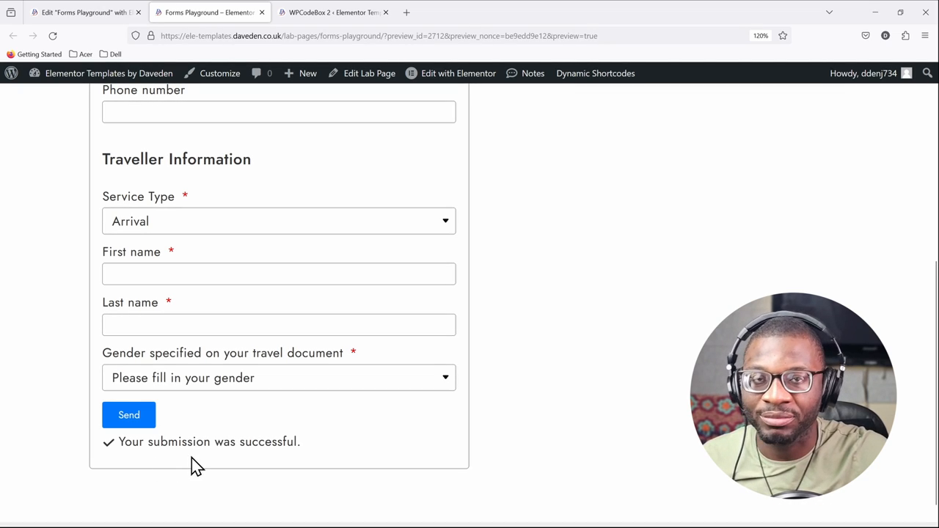
mouse_move(208, 440)
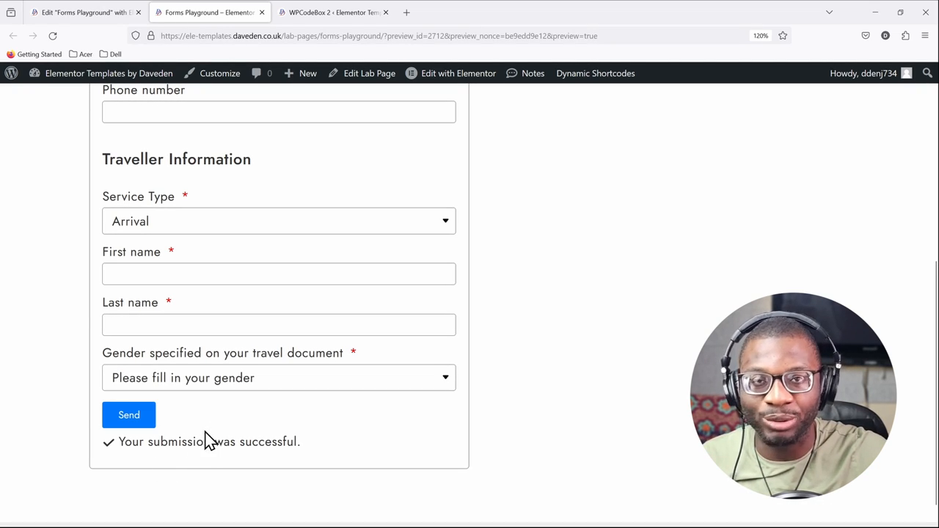
mouse_move(213, 408)
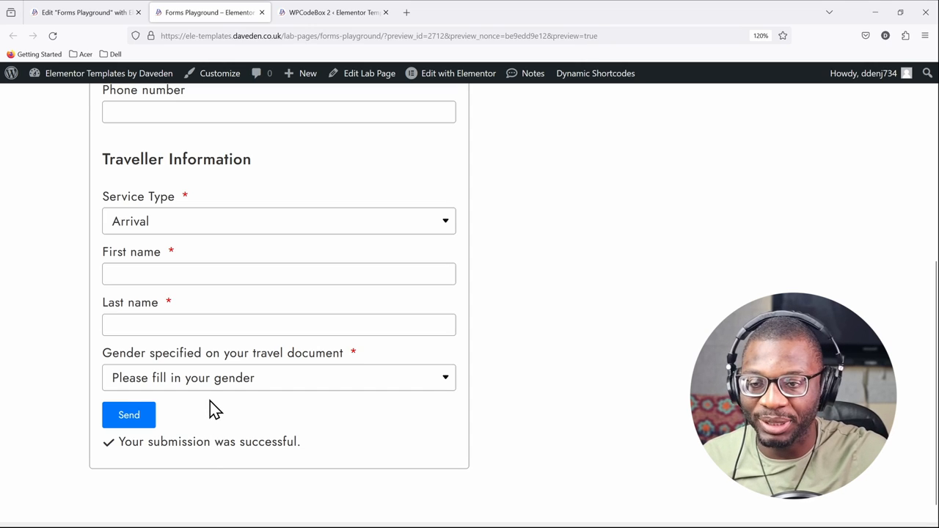
mouse_move(194, 397)
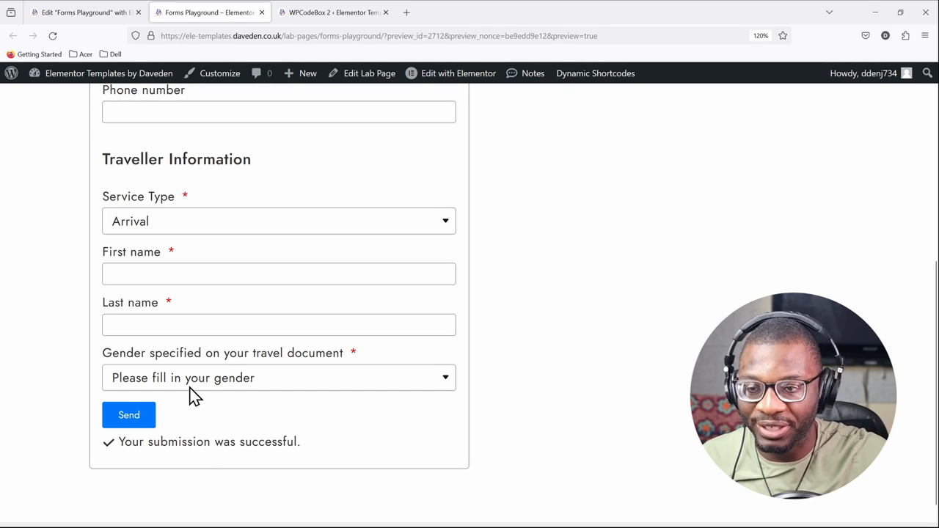
mouse_move(226, 381)
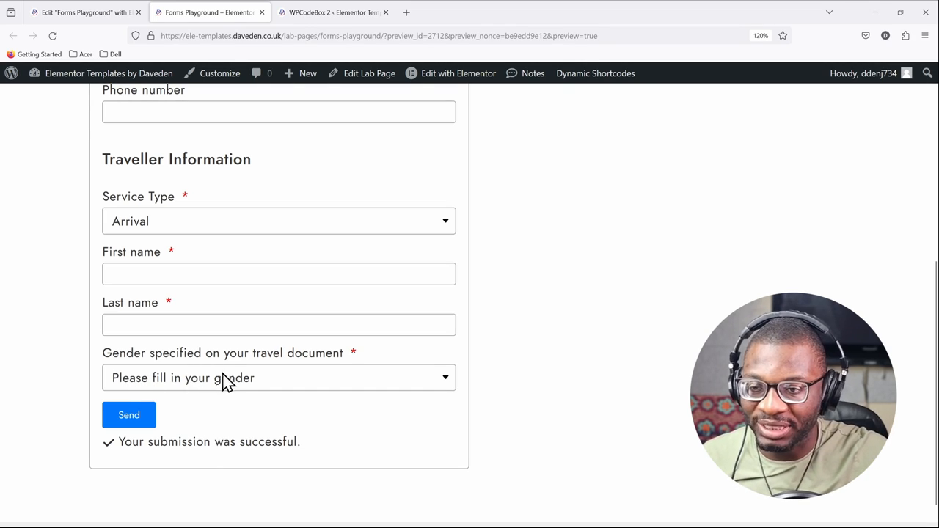
Pick Male, then switch the gender back to the 'Please fill in your gender' placeholder
click(279, 377)
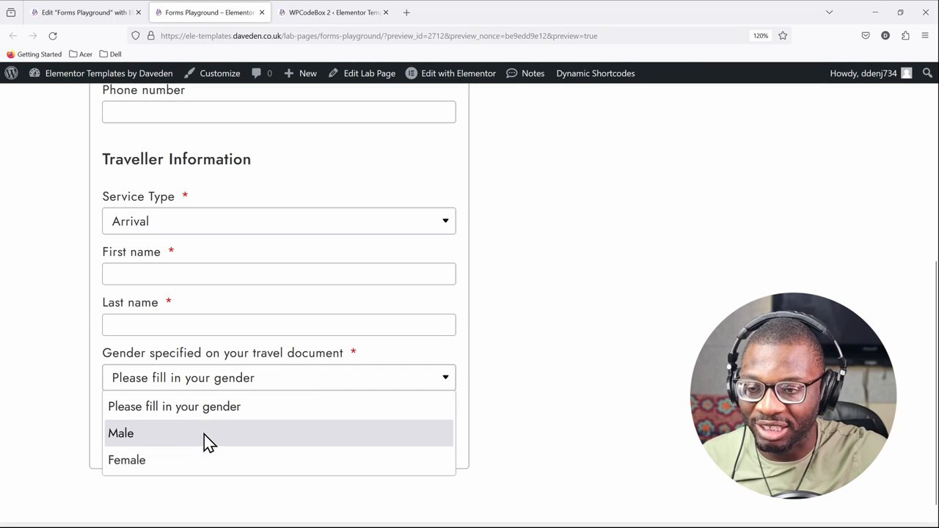
click(121, 433)
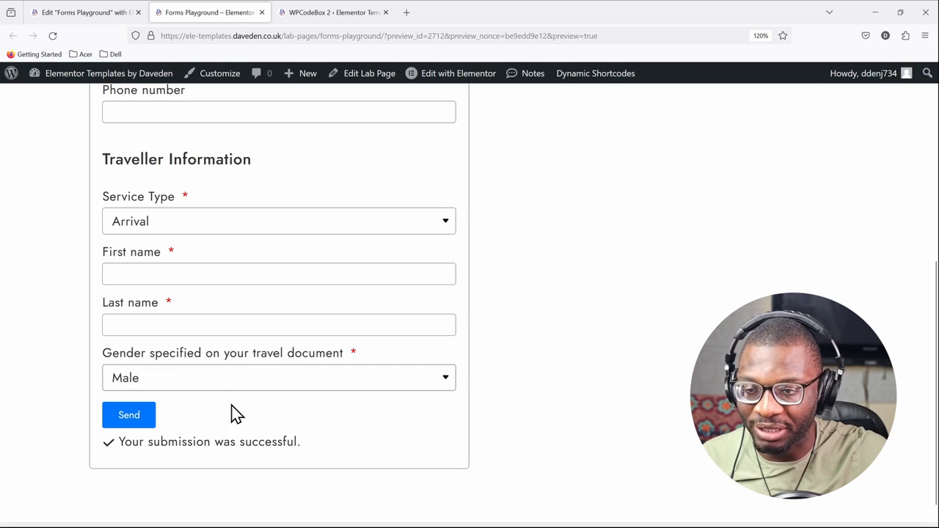
click(278, 378)
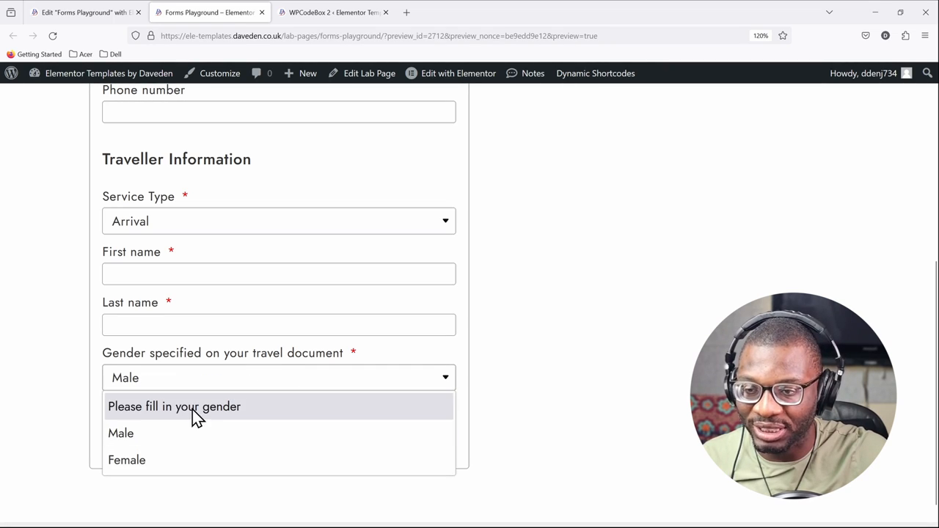
click(173, 406)
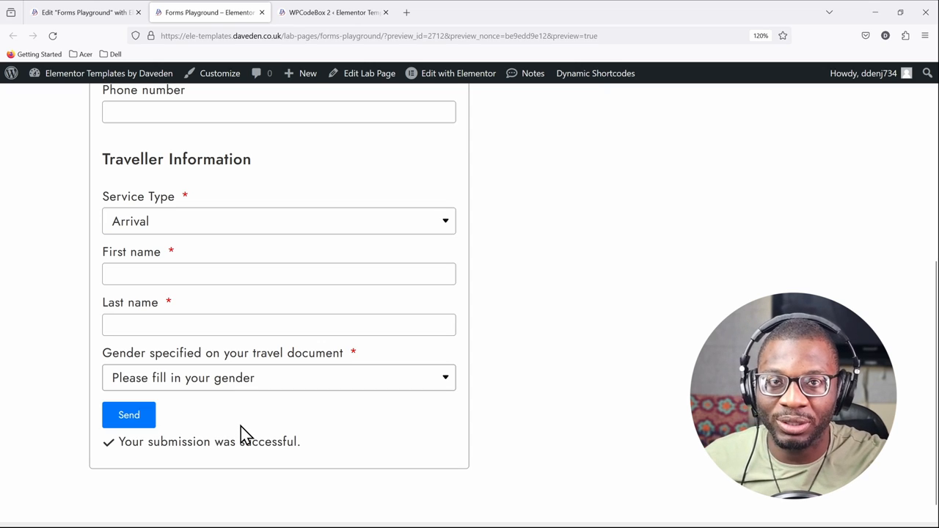
mouse_move(241, 404)
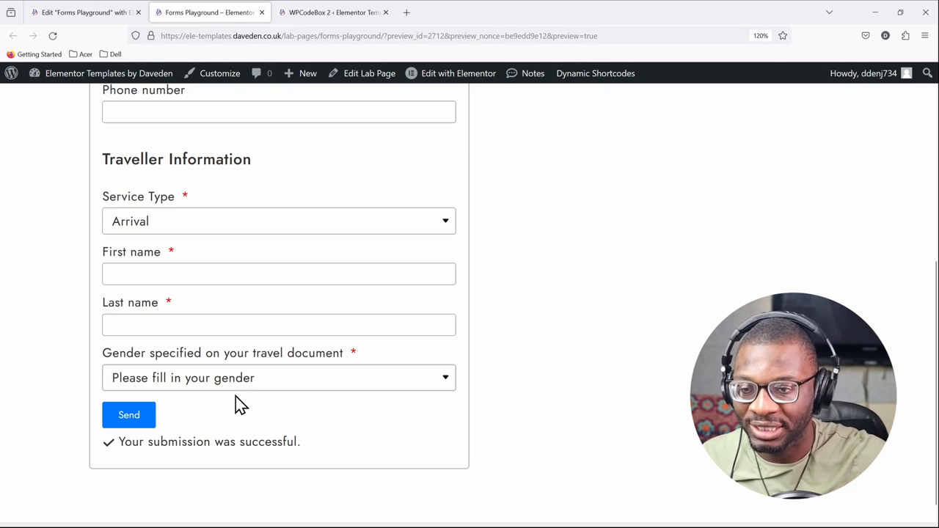
Reselect Male as the gender and reopen the list showing its three options
click(279, 377)
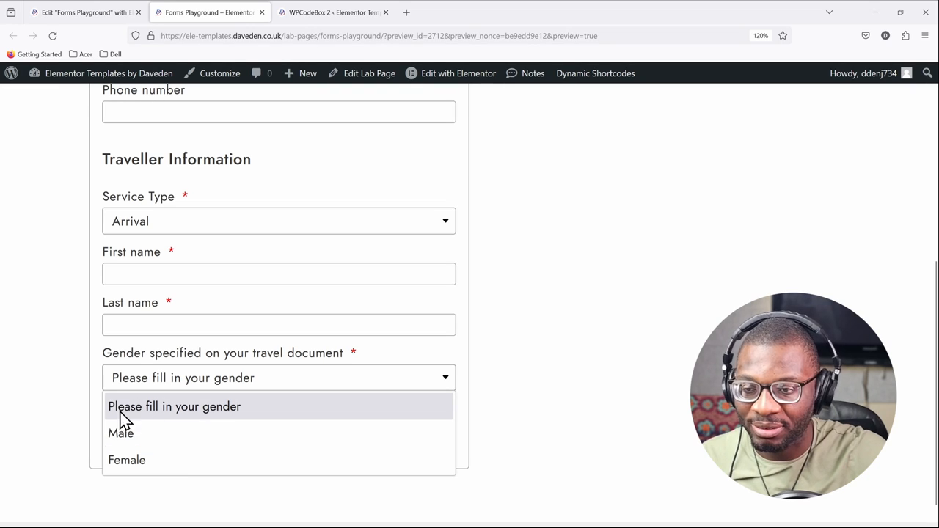
mouse_move(211, 426)
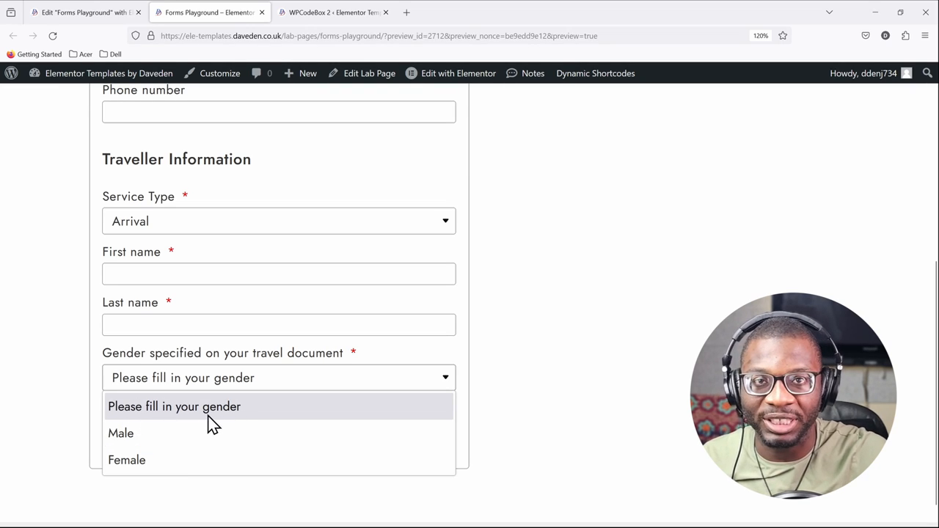
mouse_move(220, 424)
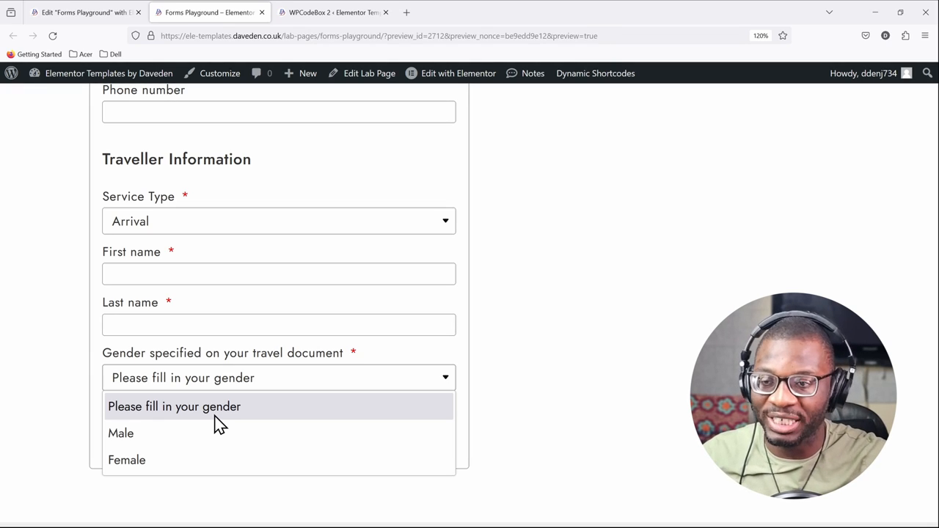
mouse_move(257, 408)
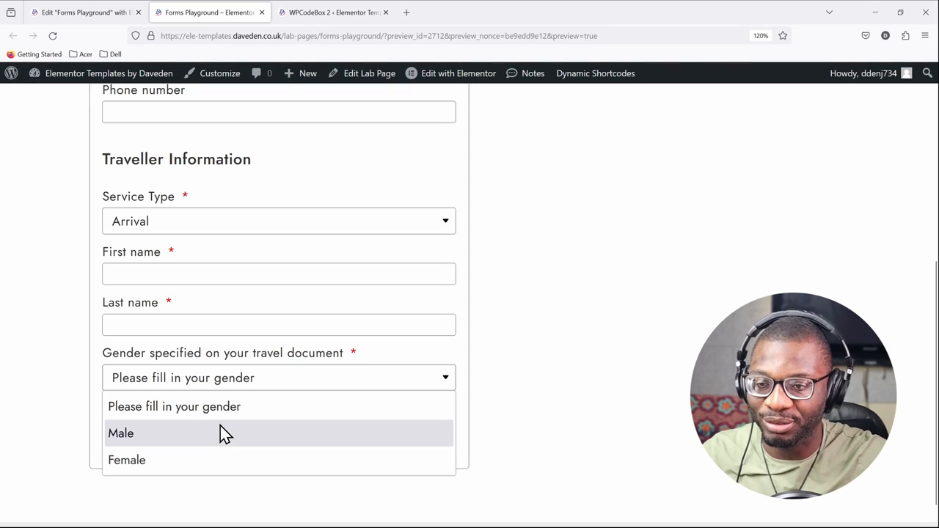
mouse_move(242, 432)
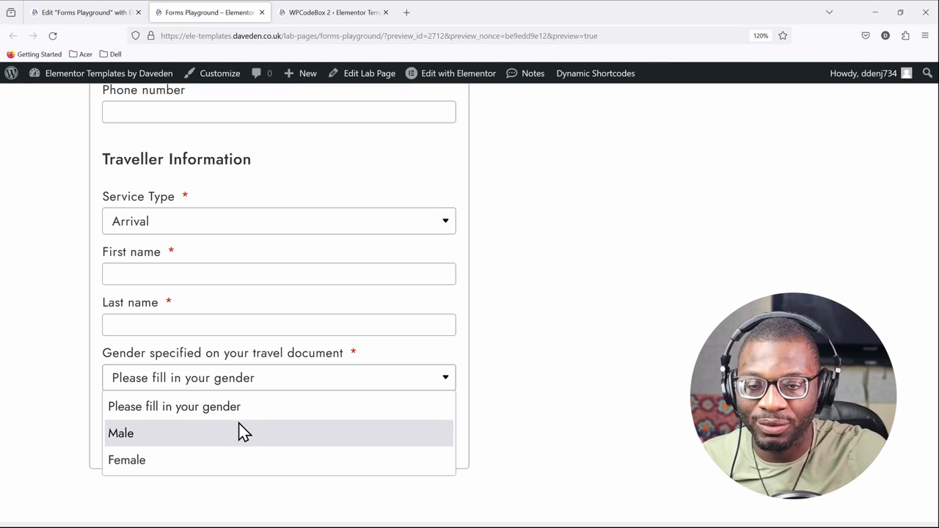
click(120, 433)
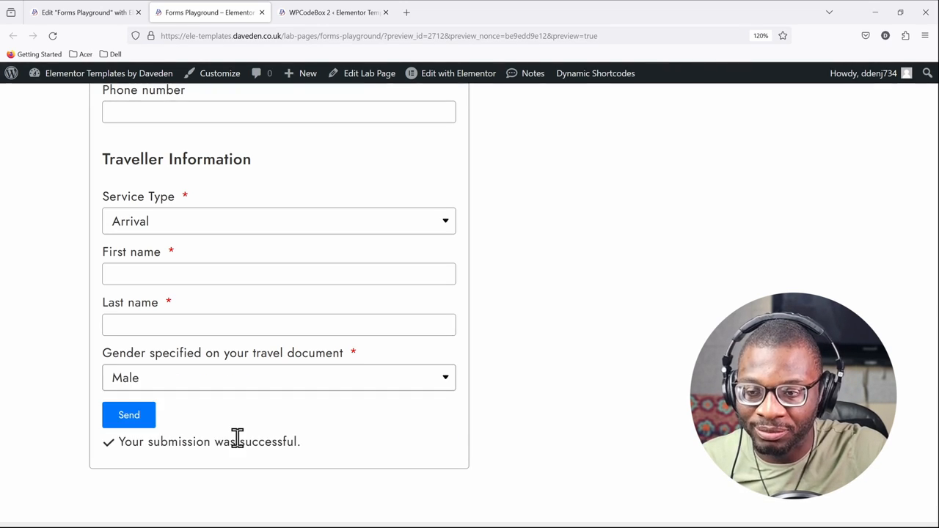
click(279, 377)
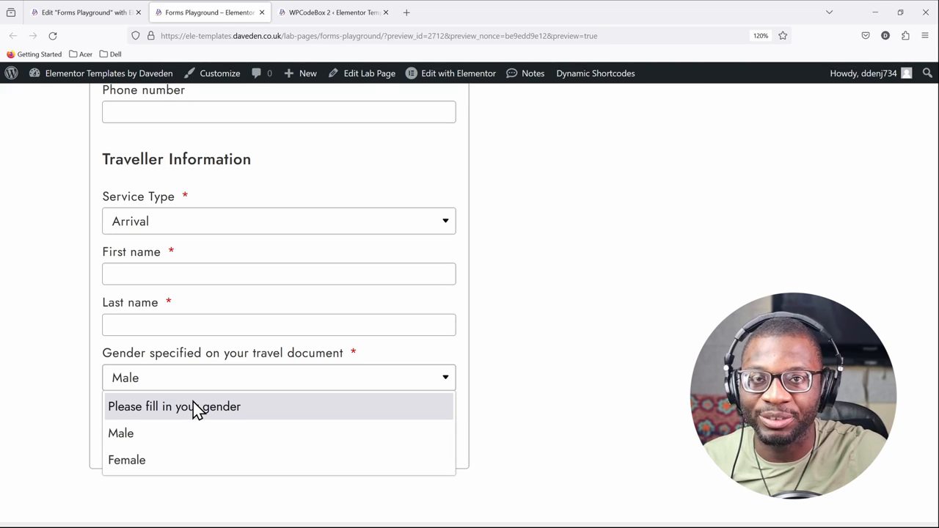
mouse_move(198, 414)
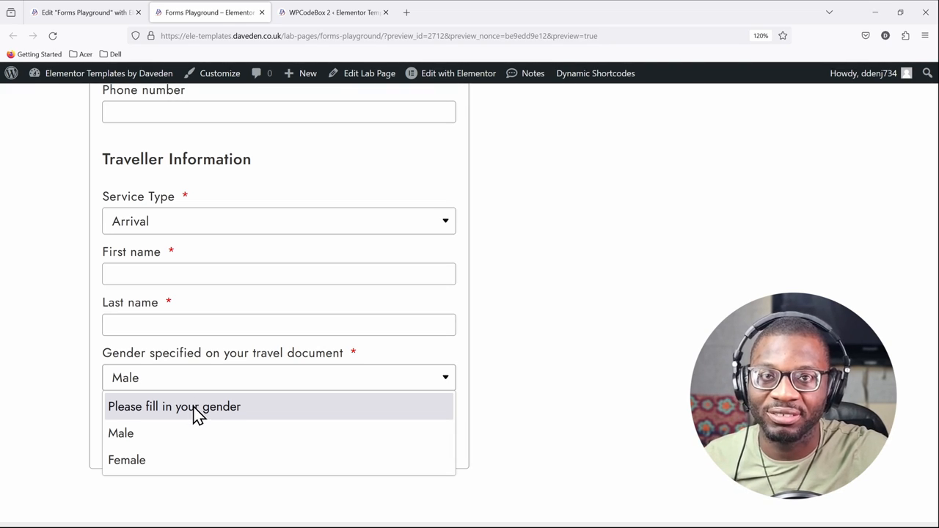
mouse_move(206, 411)
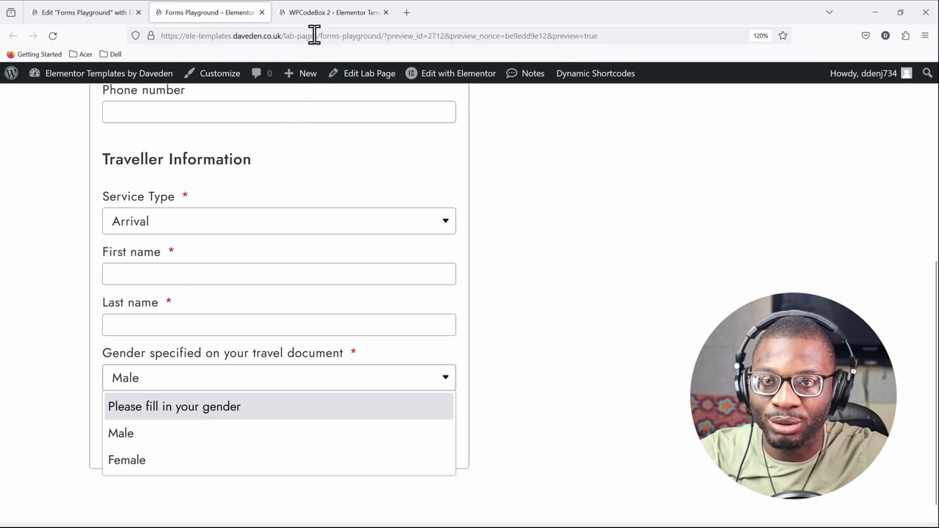
Enable the 'Required Select Field in Elementor Form' JS snippet in WPCodeBox and save it
click(335, 11)
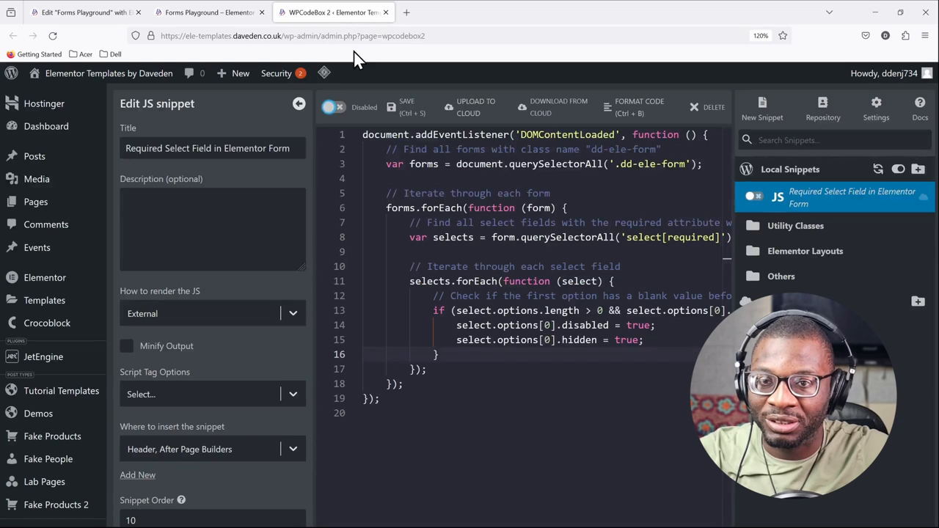
mouse_move(375, 135)
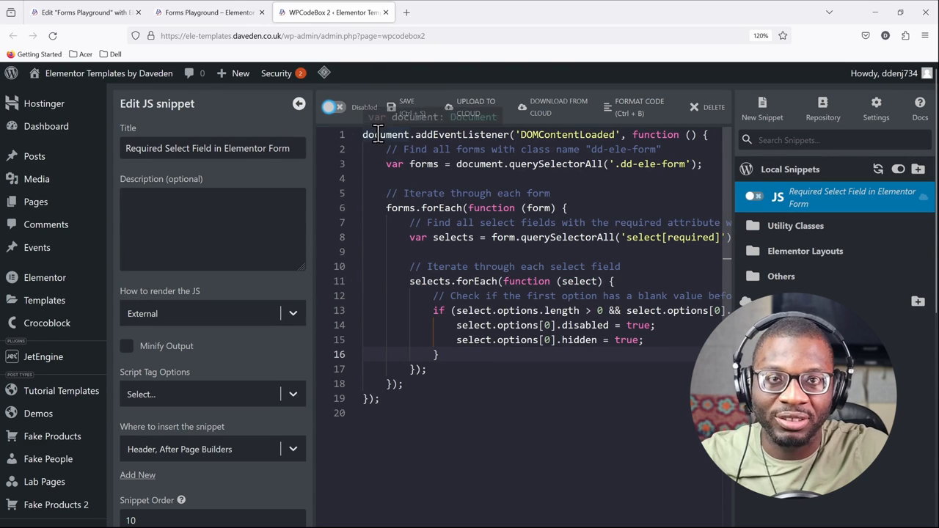
mouse_move(355, 213)
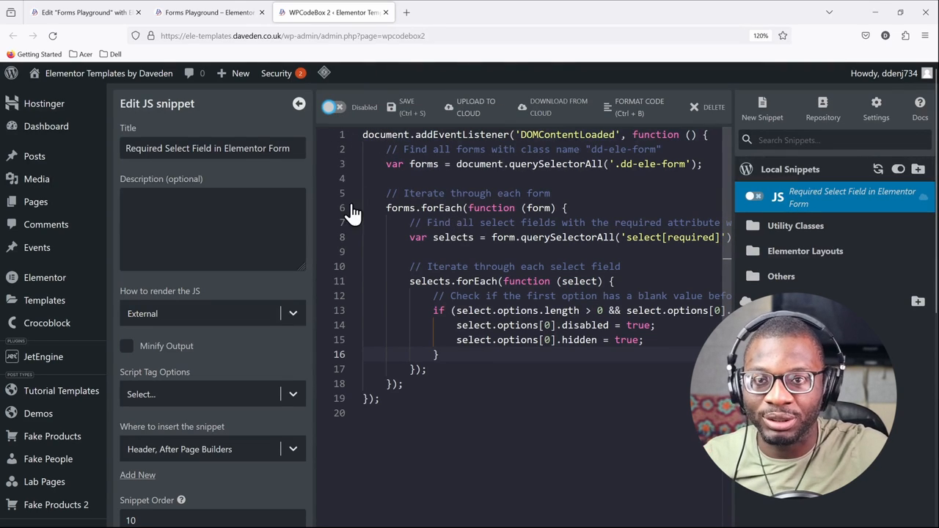
mouse_move(359, 246)
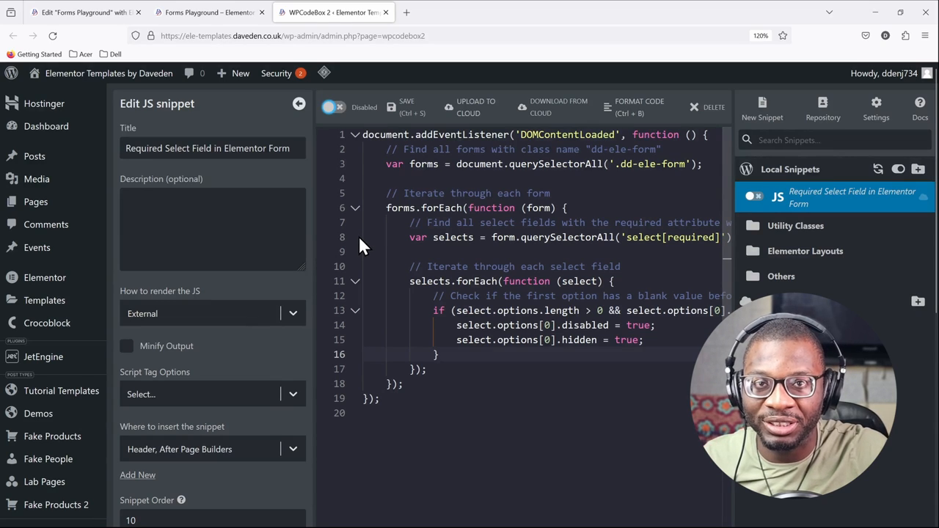
mouse_move(359, 246)
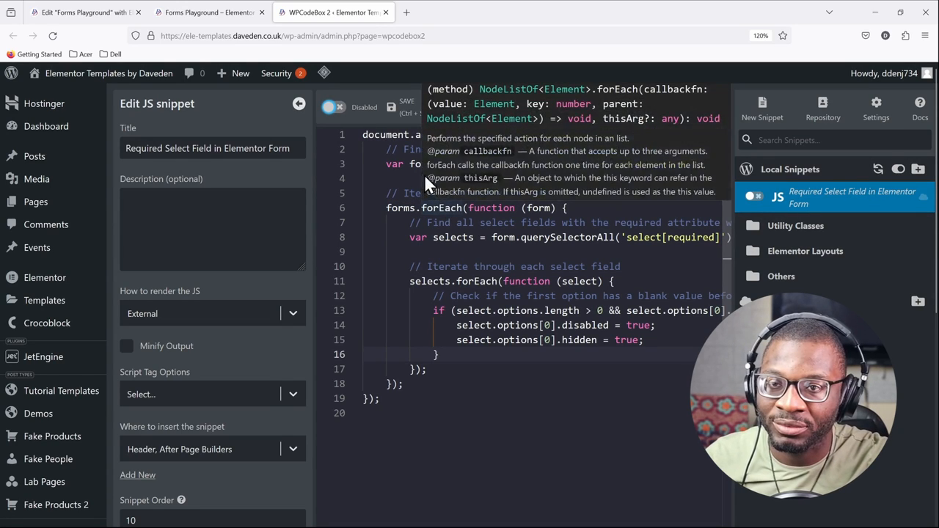
click(332, 107)
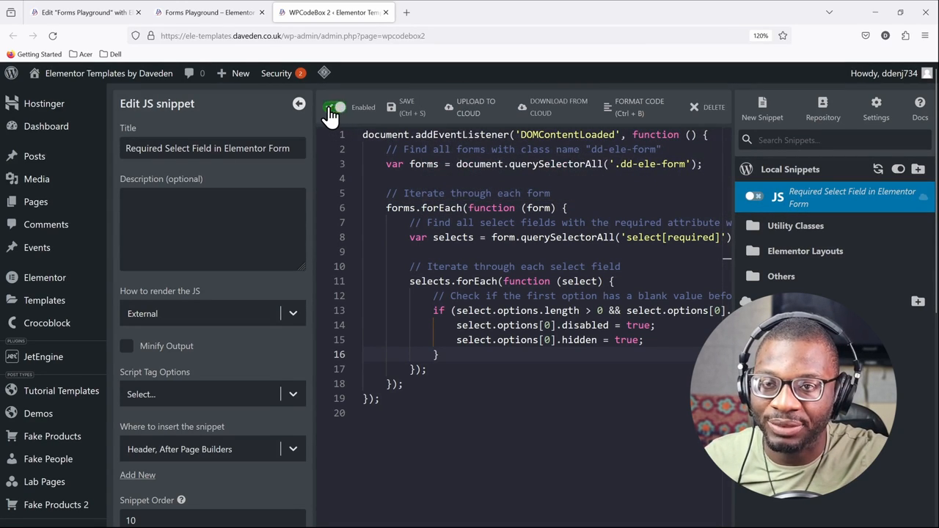
click(208, 11)
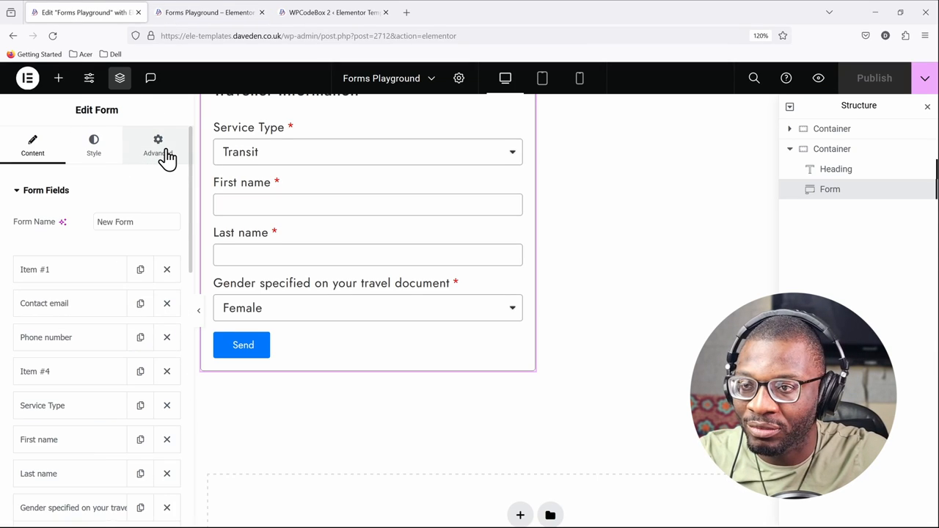
Check the form's Advanced and Content settings, then return to the live Forms Playground preview
click(158, 145)
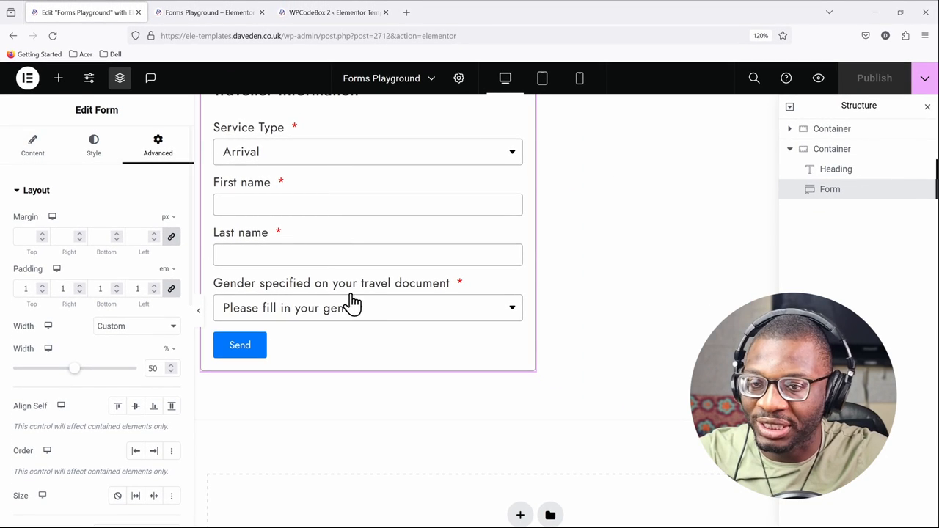
mouse_move(315, 320)
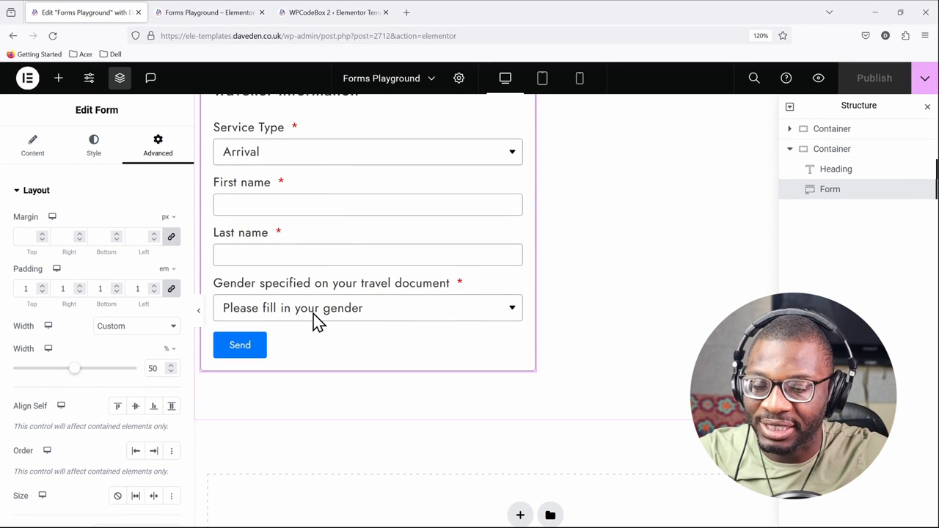
click(32, 146)
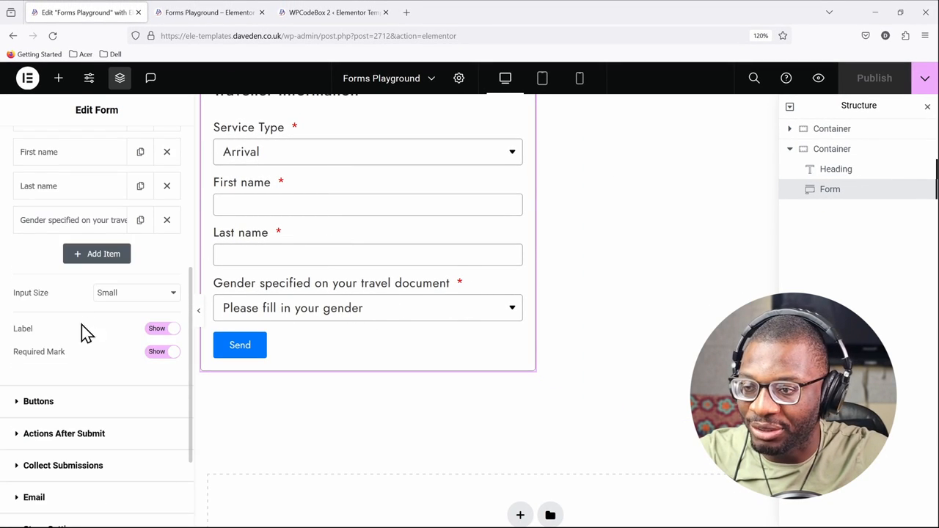
click(73, 220)
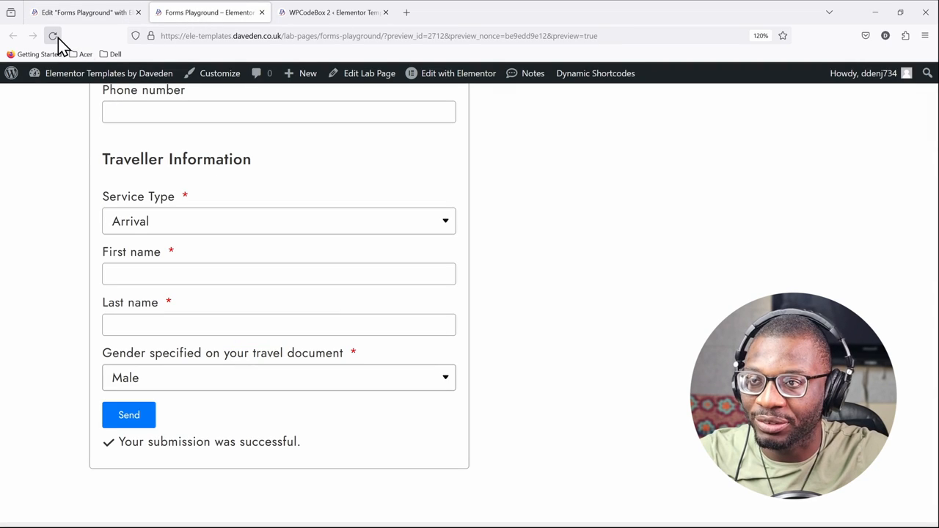
Reload the page, pick a gender from the now two-option list, and send John Doe successfully
click(53, 35)
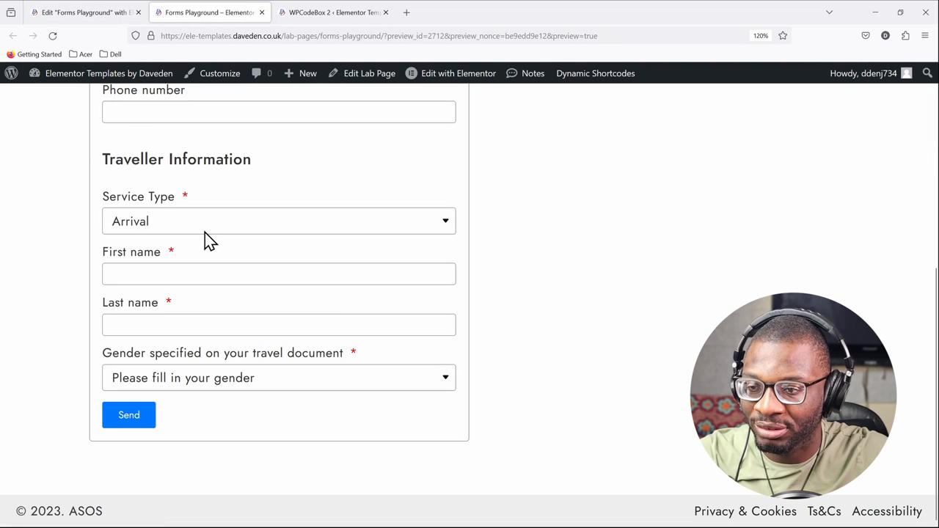
mouse_move(196, 385)
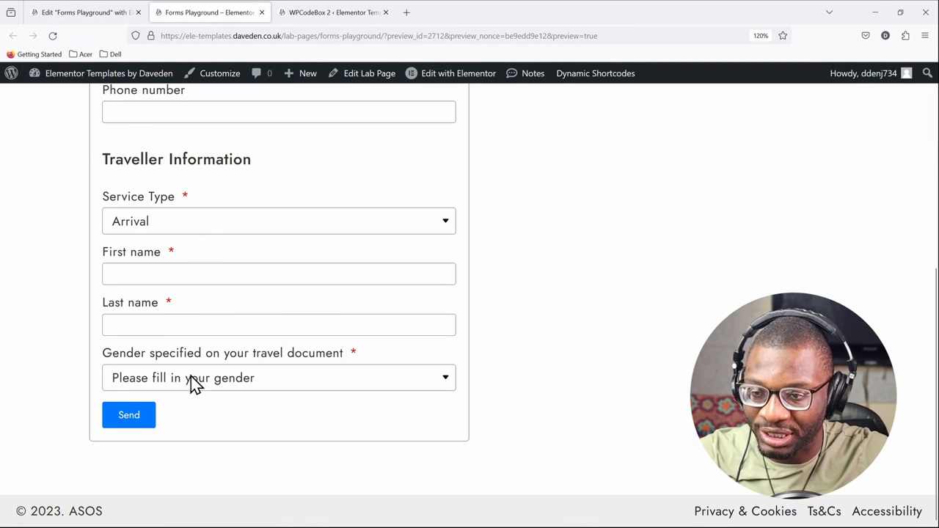
click(279, 377)
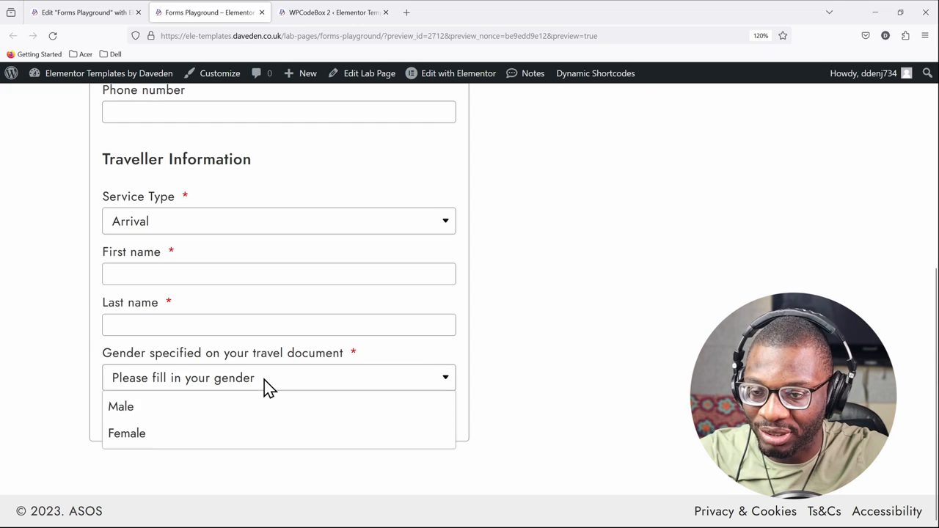
mouse_move(221, 407)
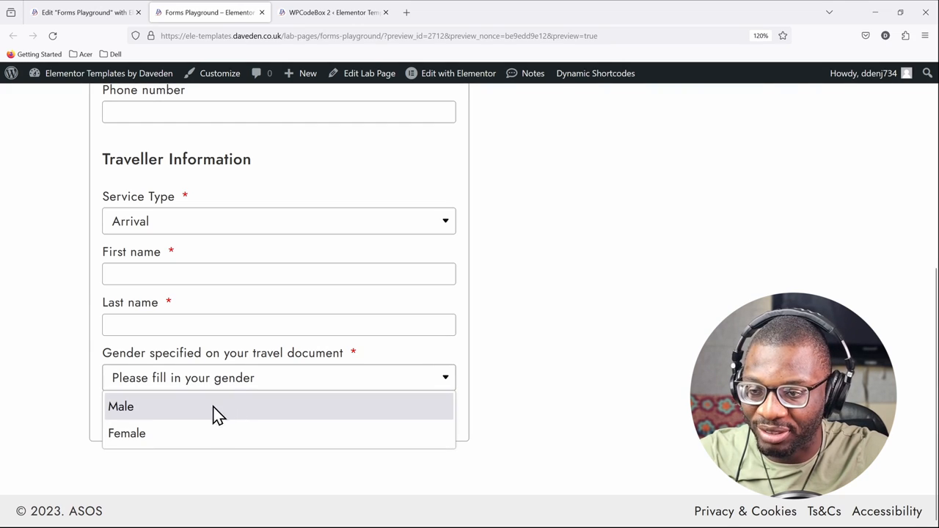
mouse_move(176, 389)
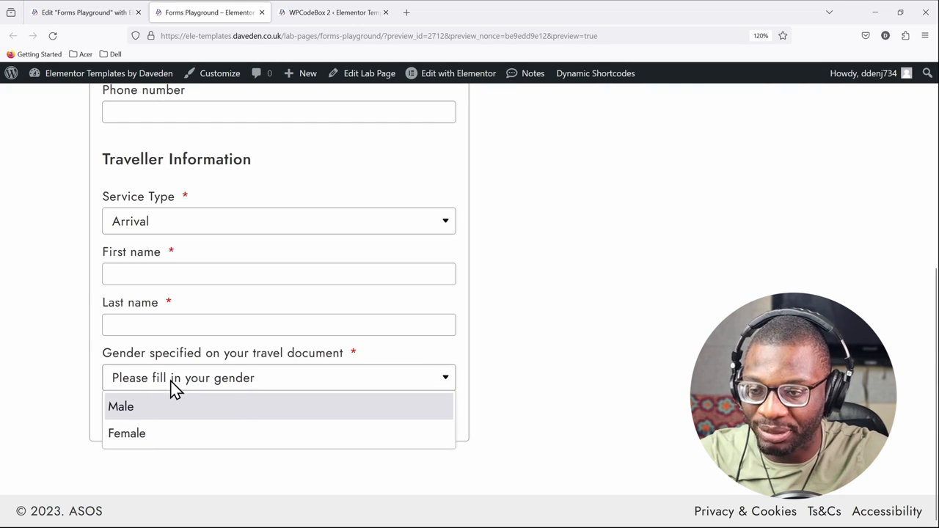
mouse_move(290, 388)
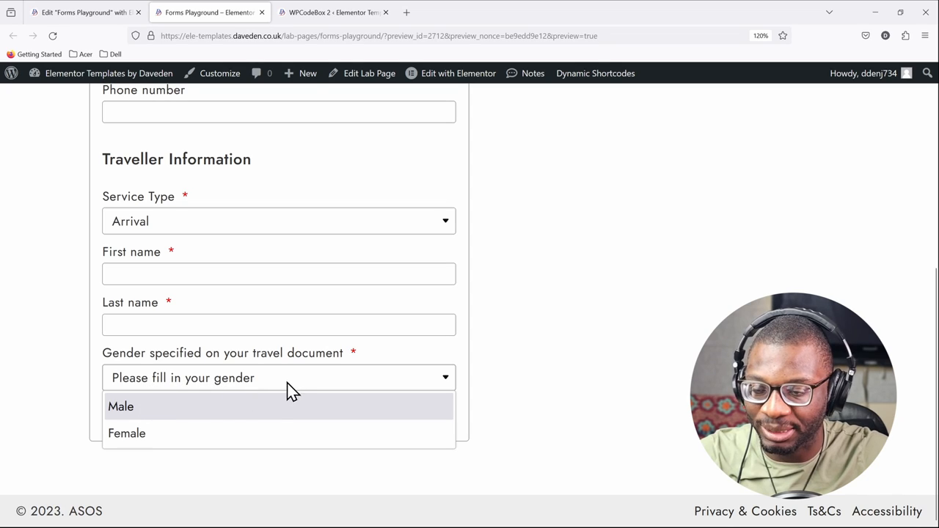
mouse_move(144, 419)
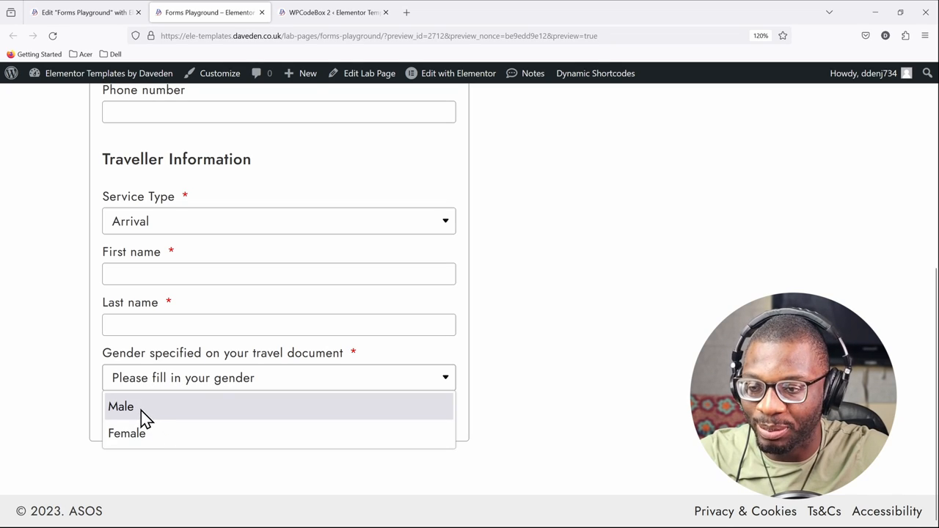
click(126, 433)
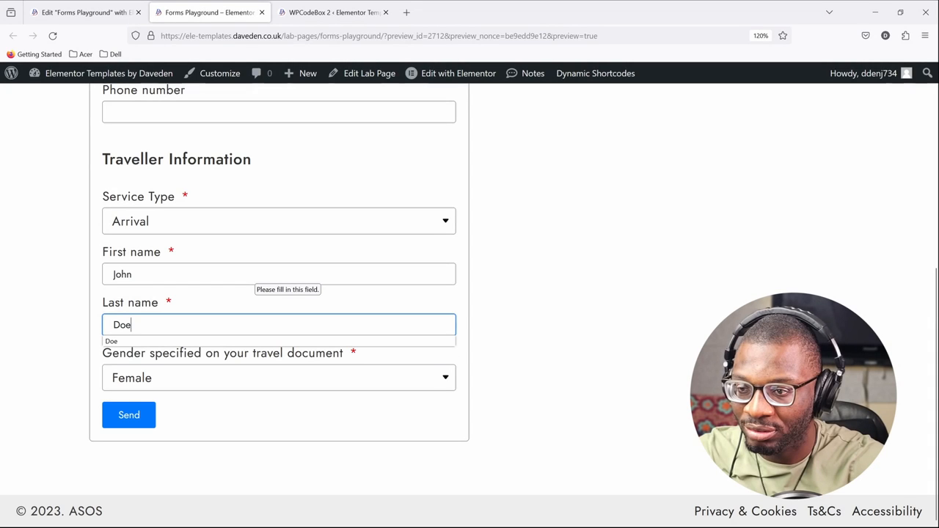
click(129, 414)
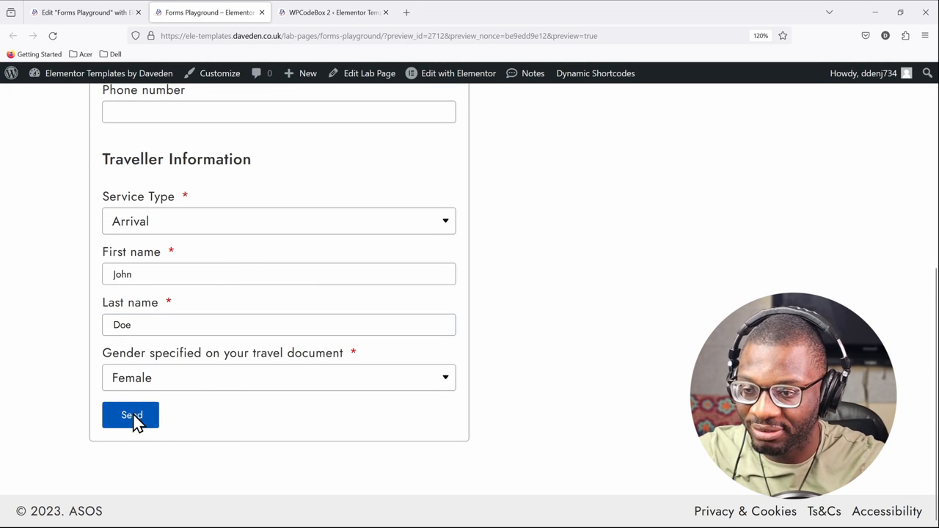
click(130, 415)
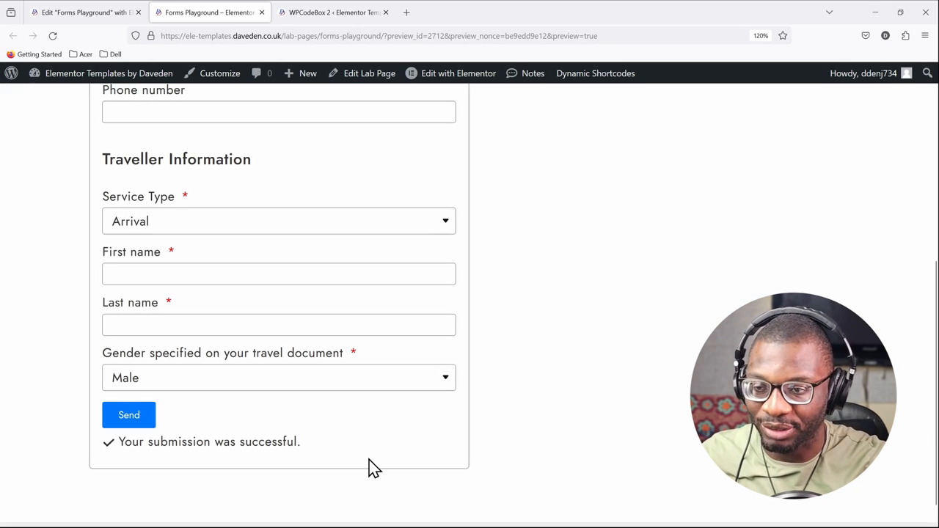
mouse_move(296, 429)
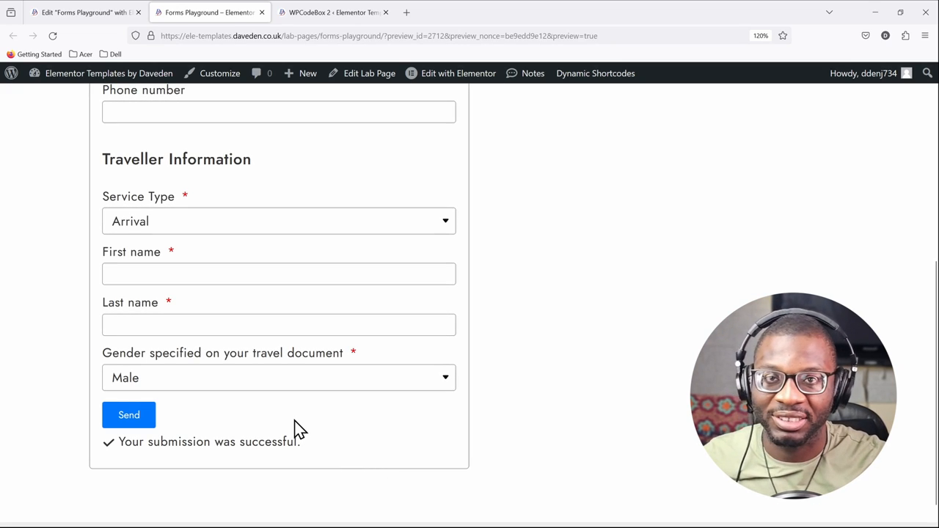
mouse_move(290, 425)
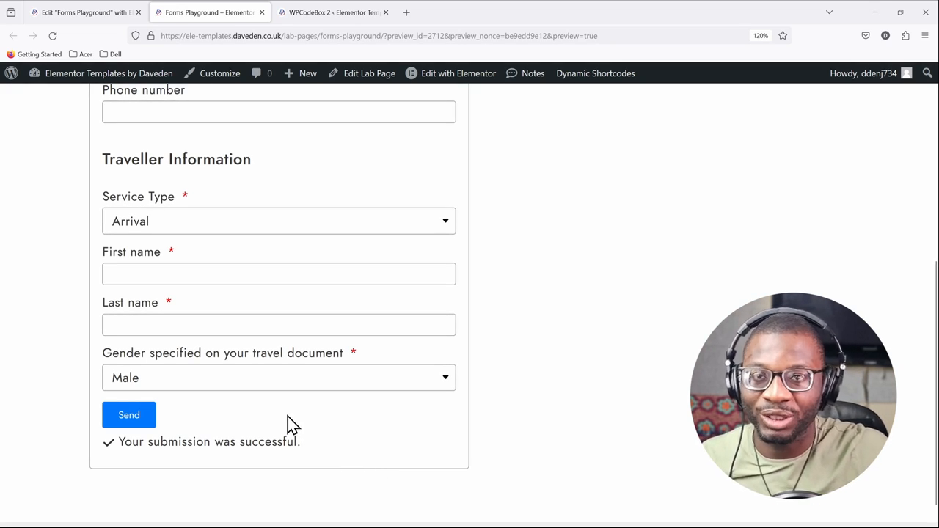
mouse_move(198, 385)
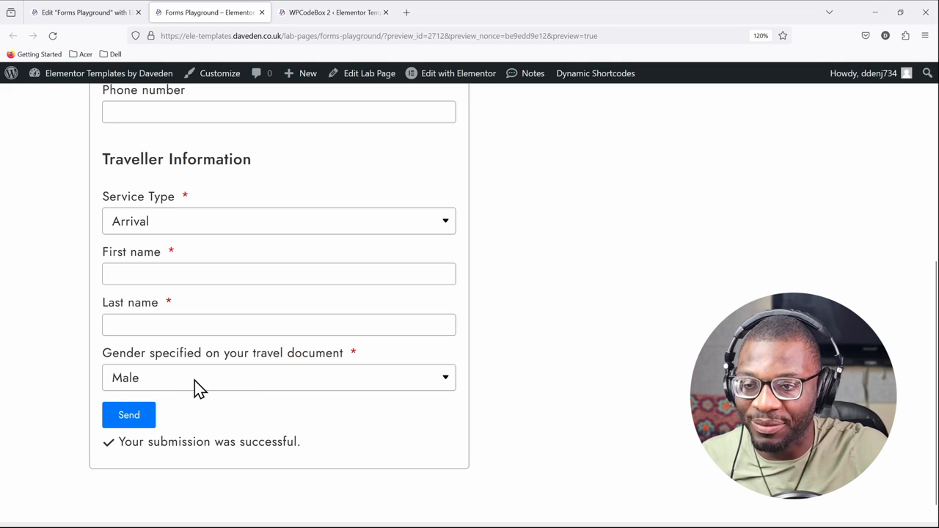
mouse_move(279, 476)
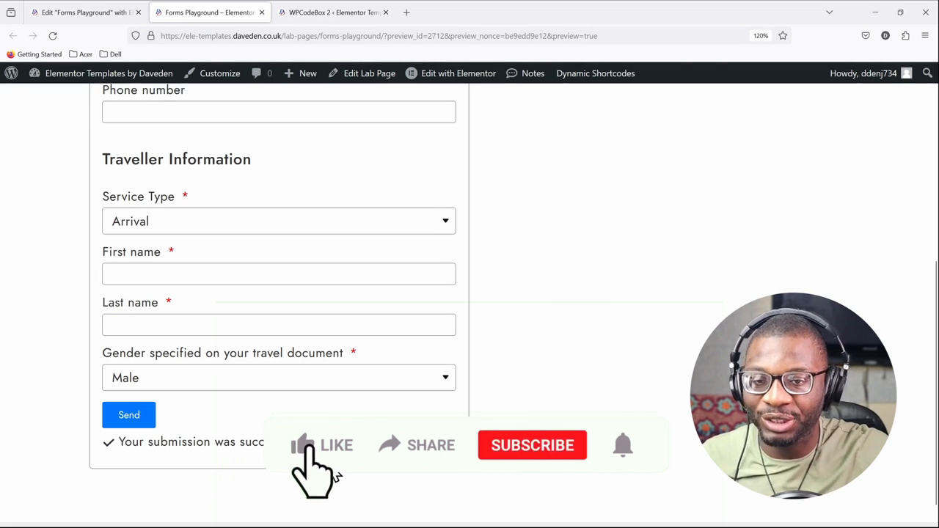
click(322, 445)
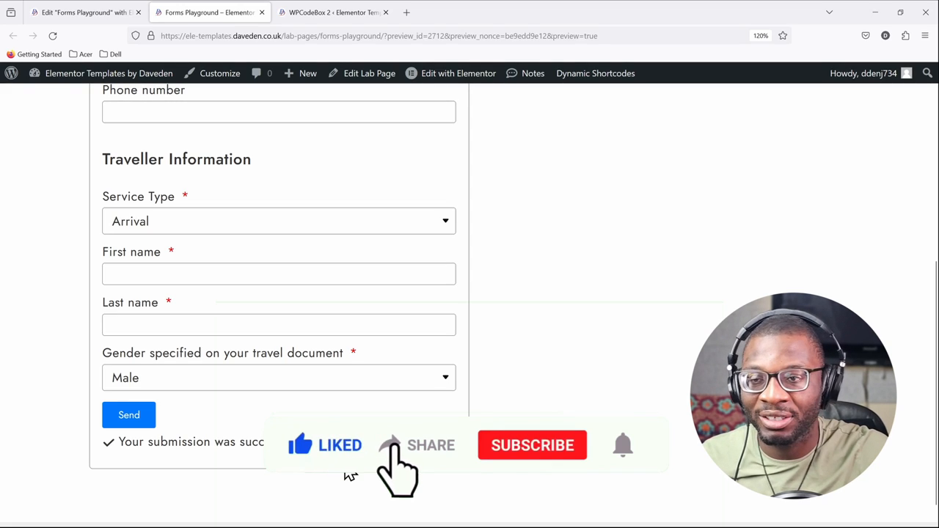
mouse_move(484, 463)
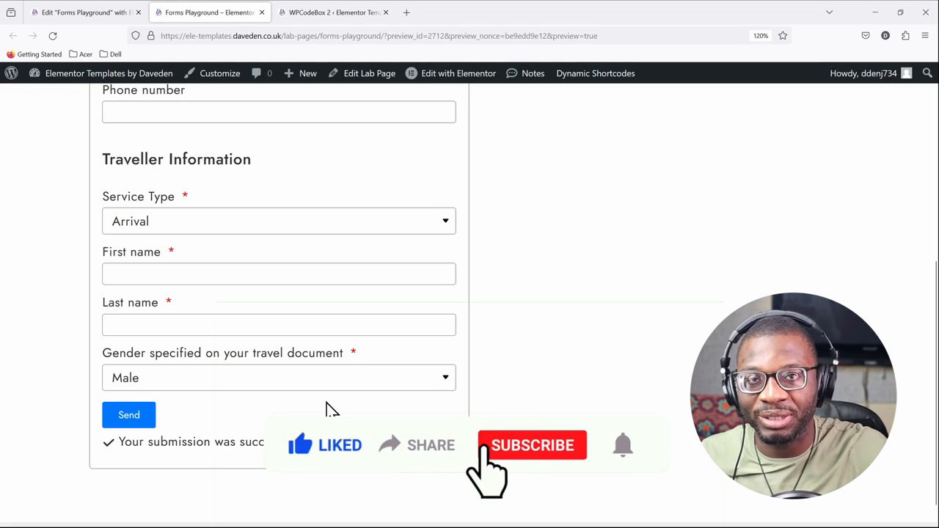